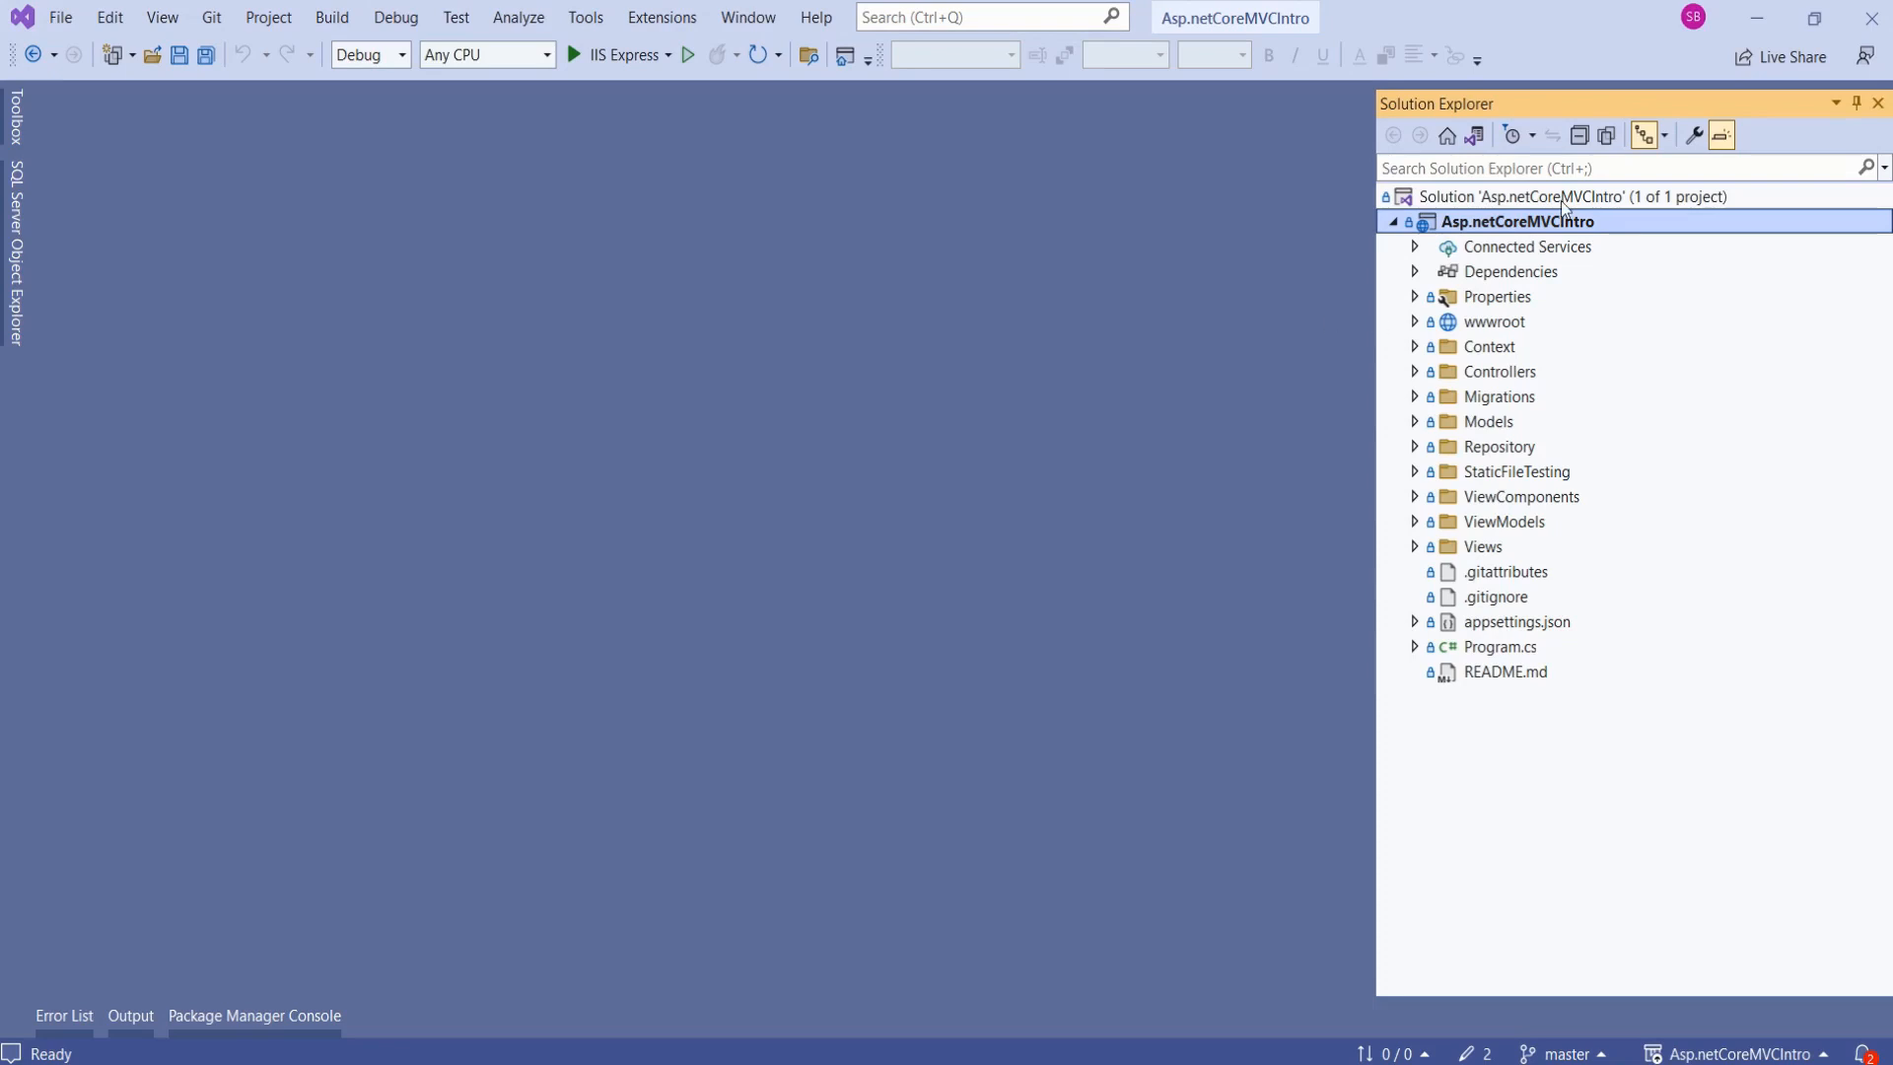
Expand the Views folder in Solution Explorer and open _ViewImports.cshtml.
left_click(1483, 546)
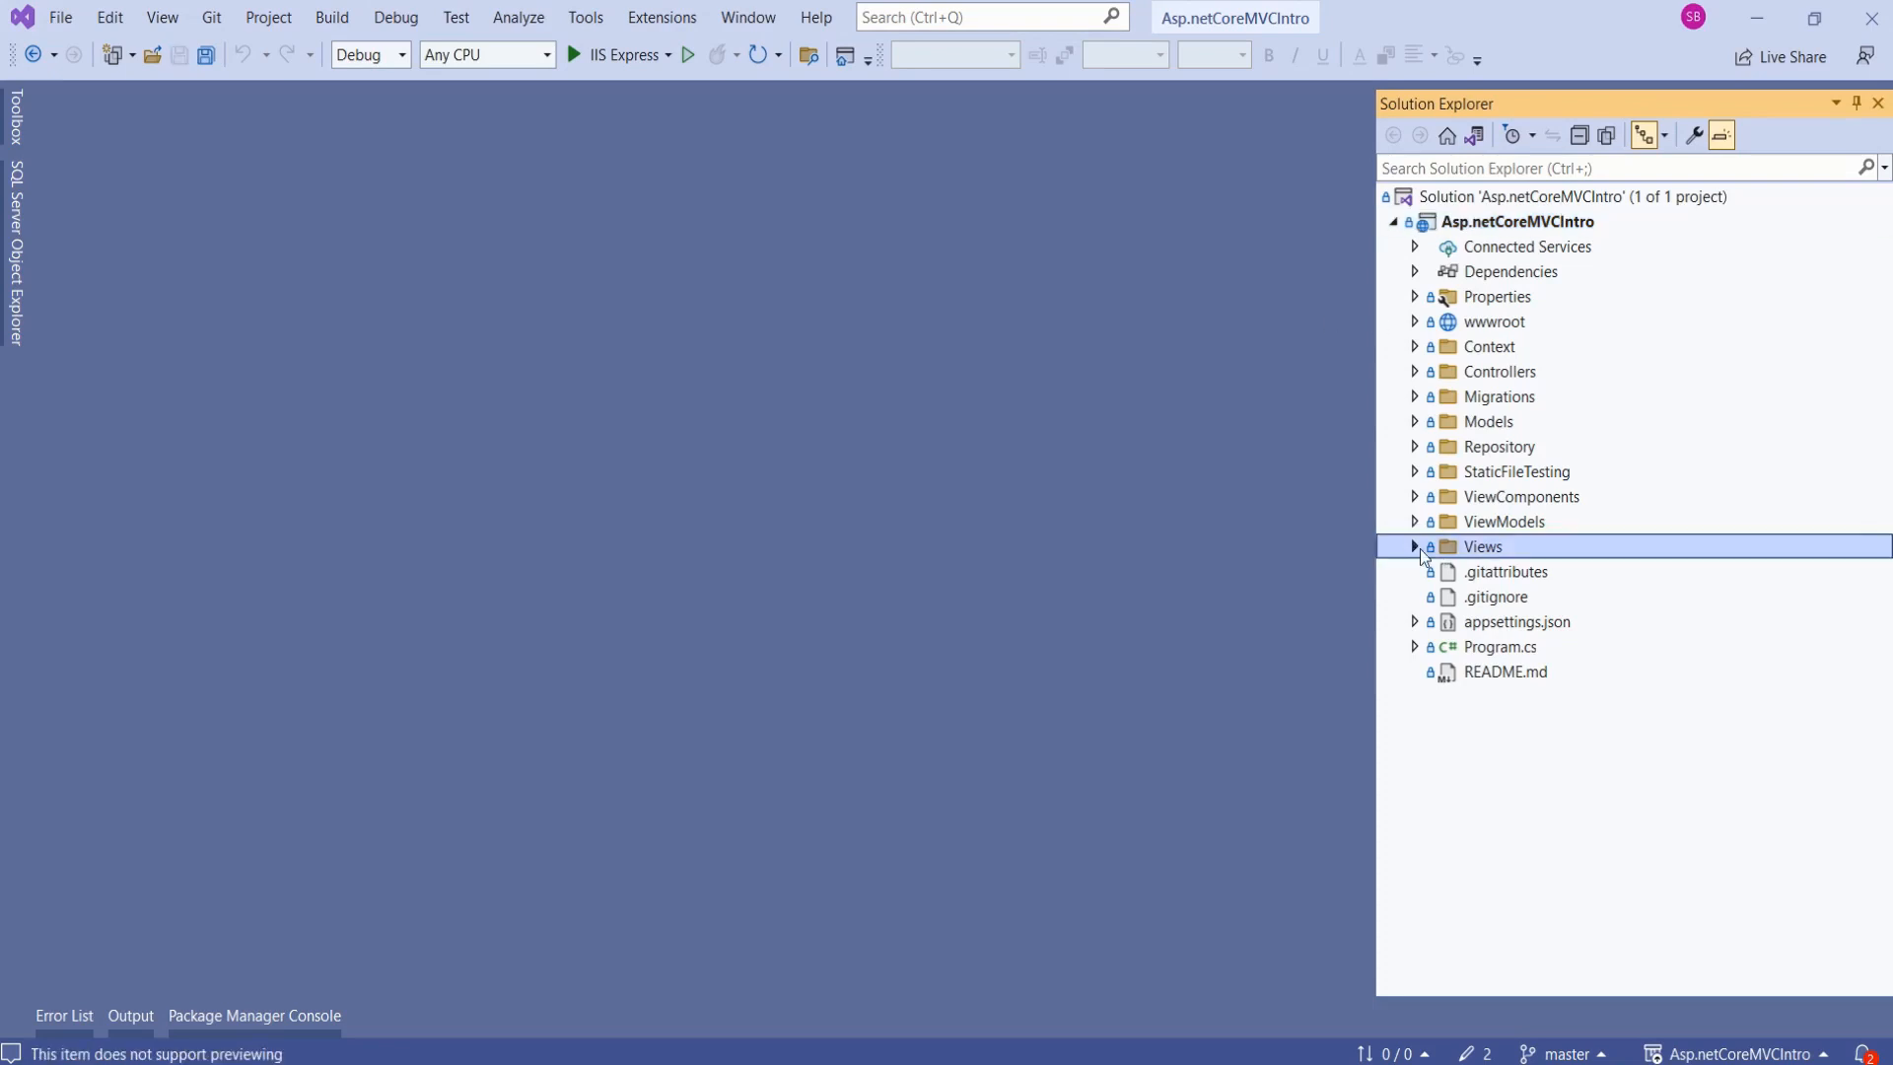
left_click(1416, 547)
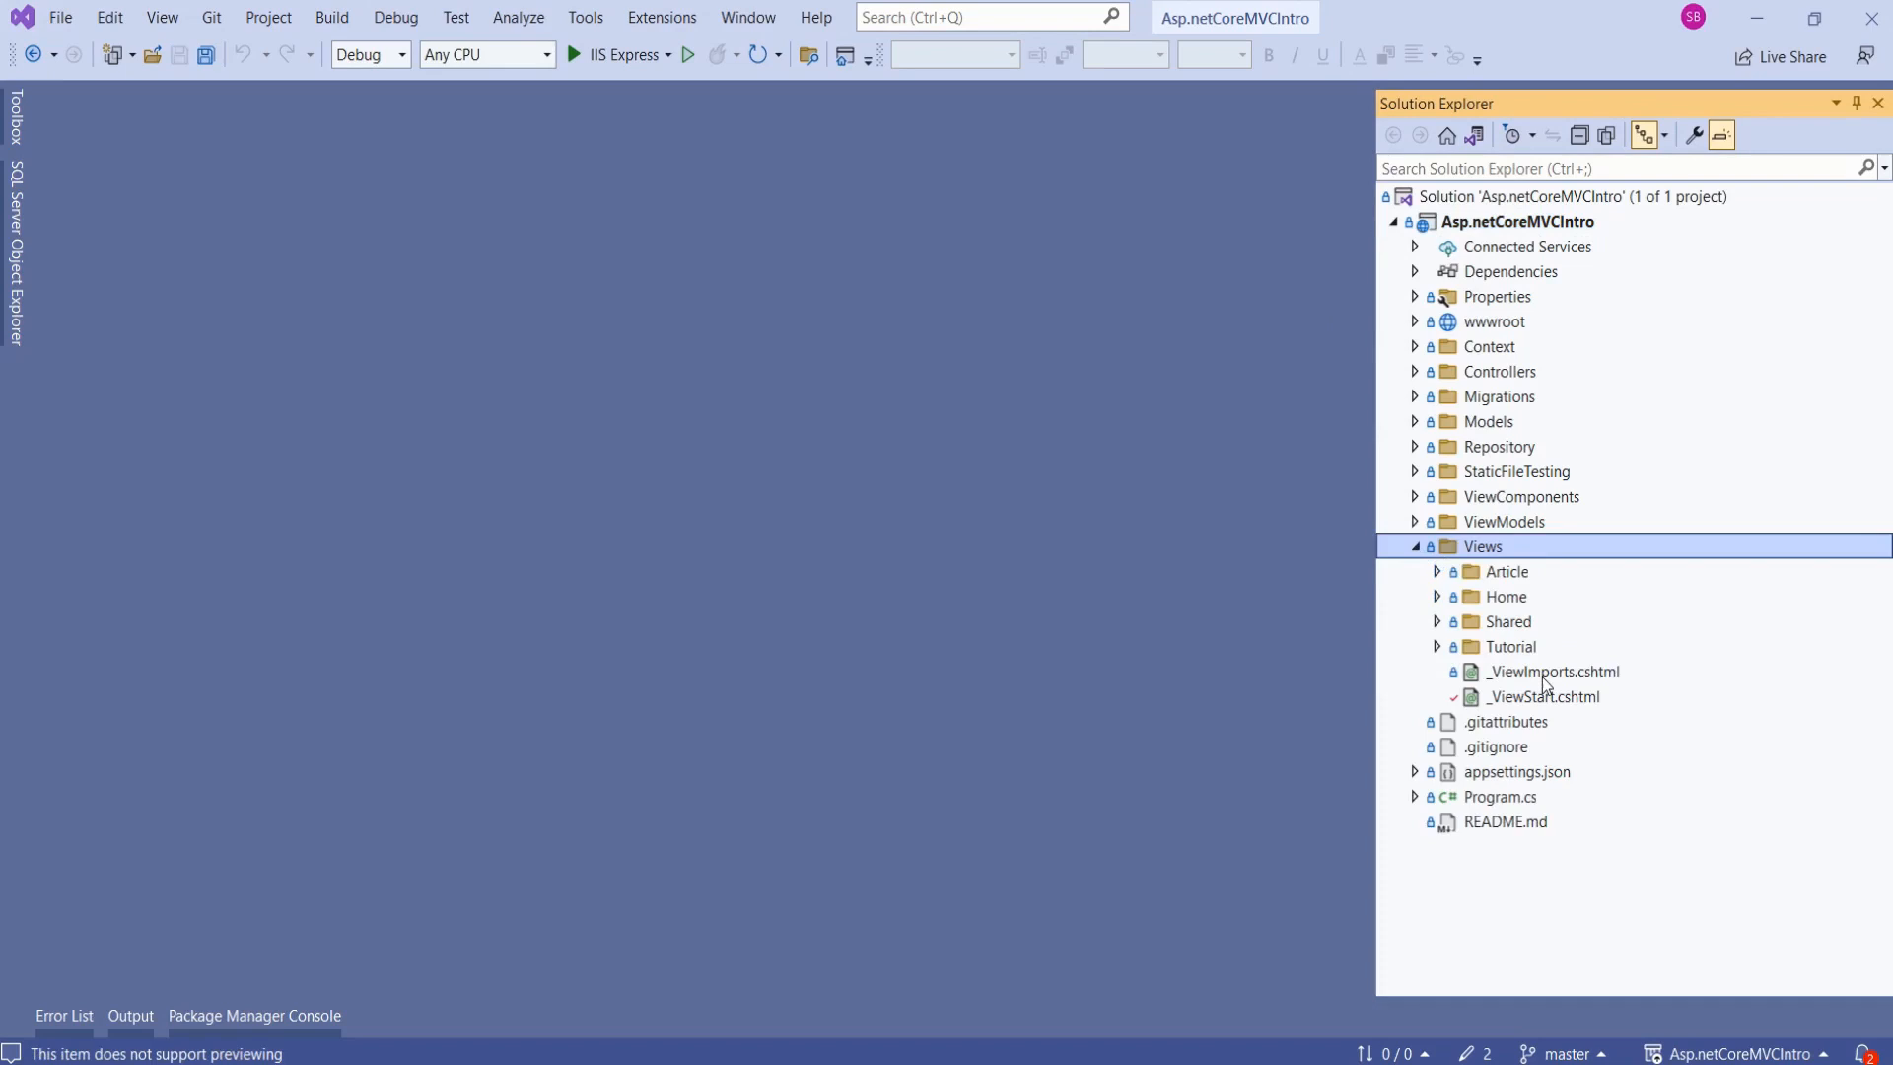
double_click(1558, 670)
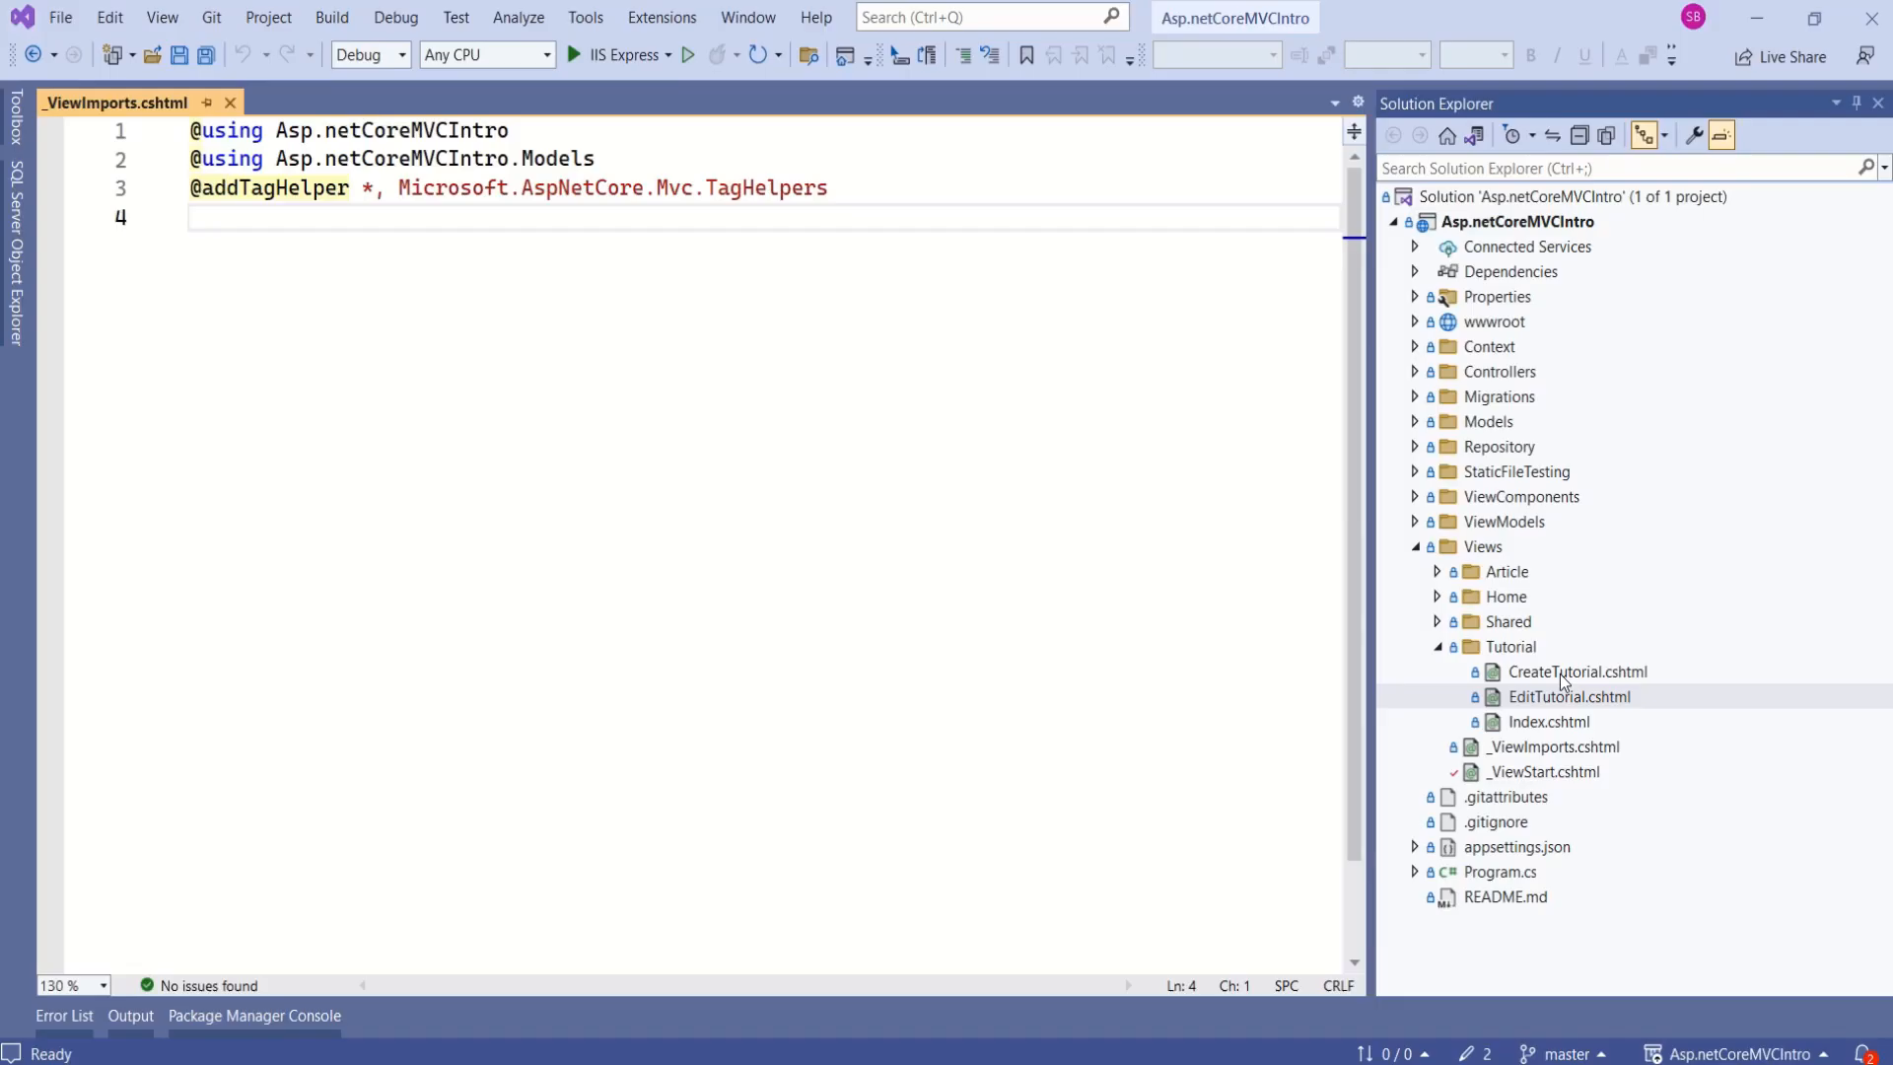
Open CreateTutorial.cshtml and compare it with the using directives in _ViewImports.cshtml.
double_click(1578, 670)
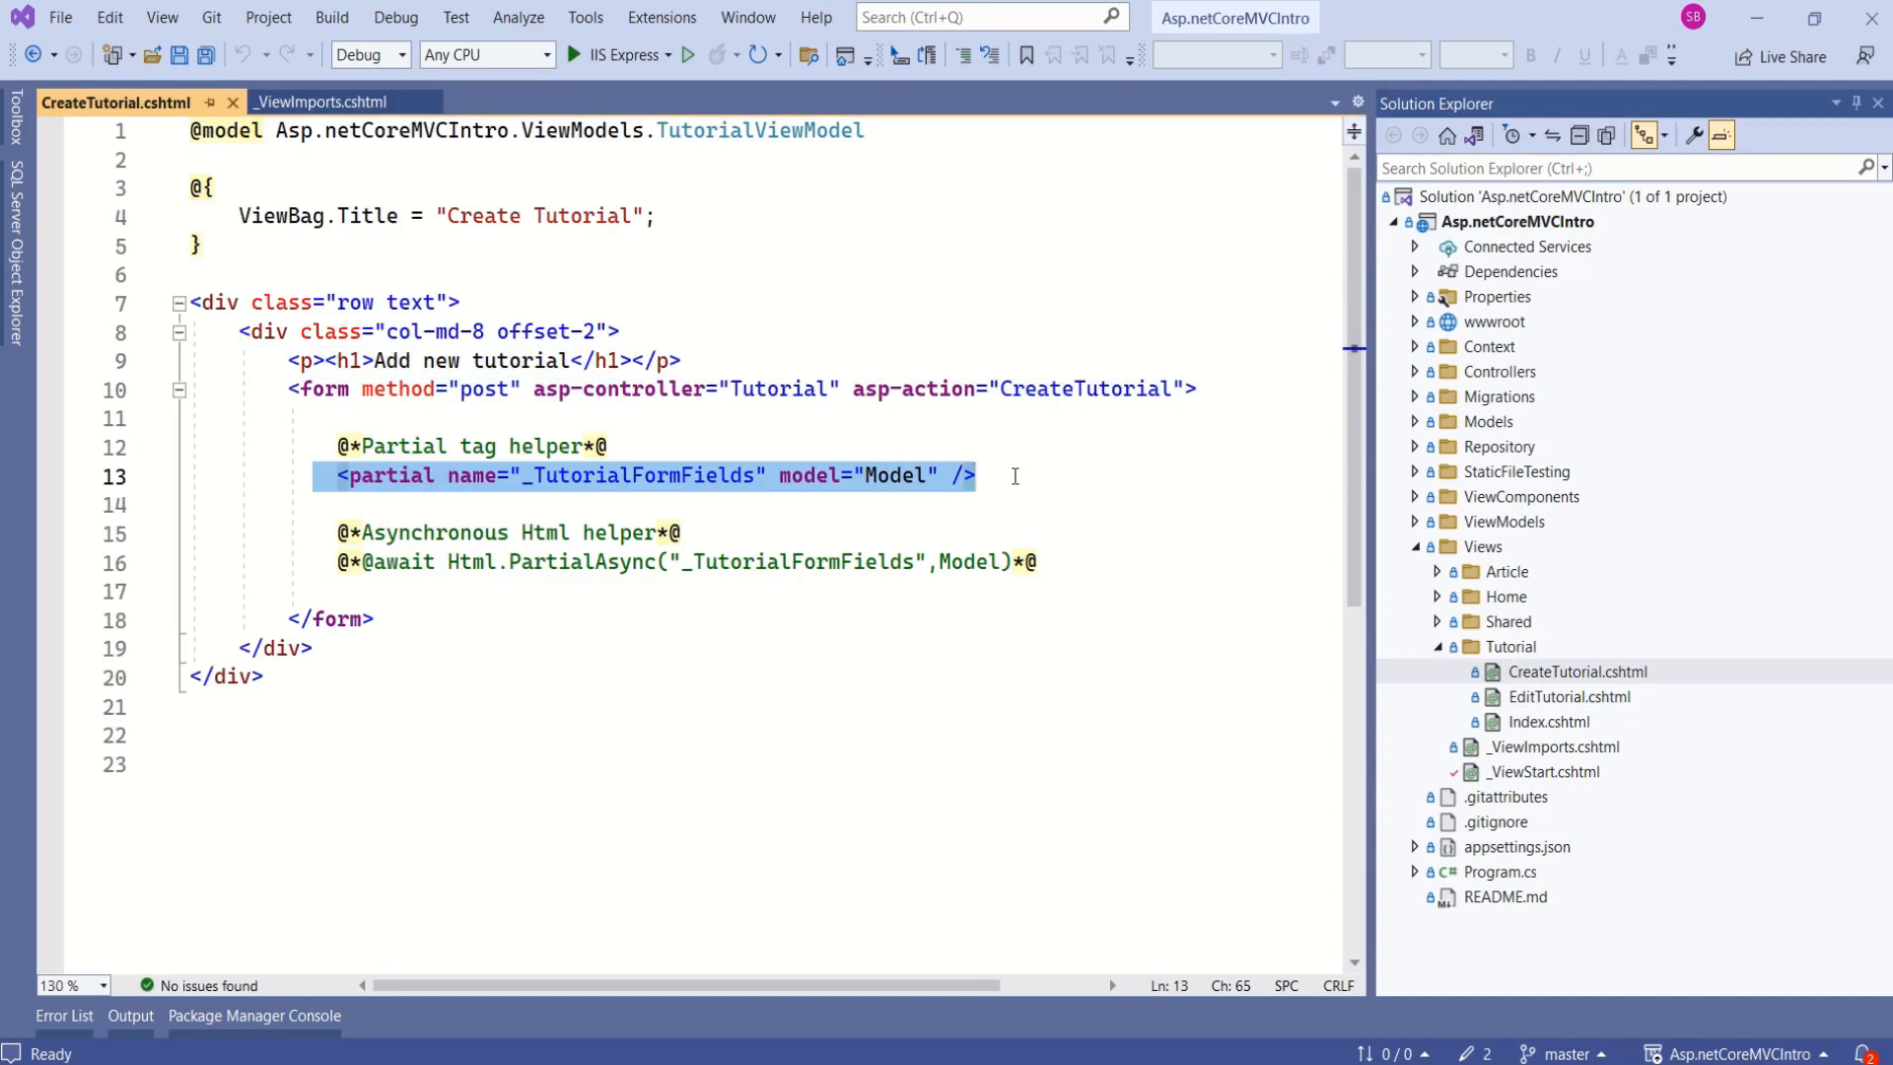
left_click(322, 101)
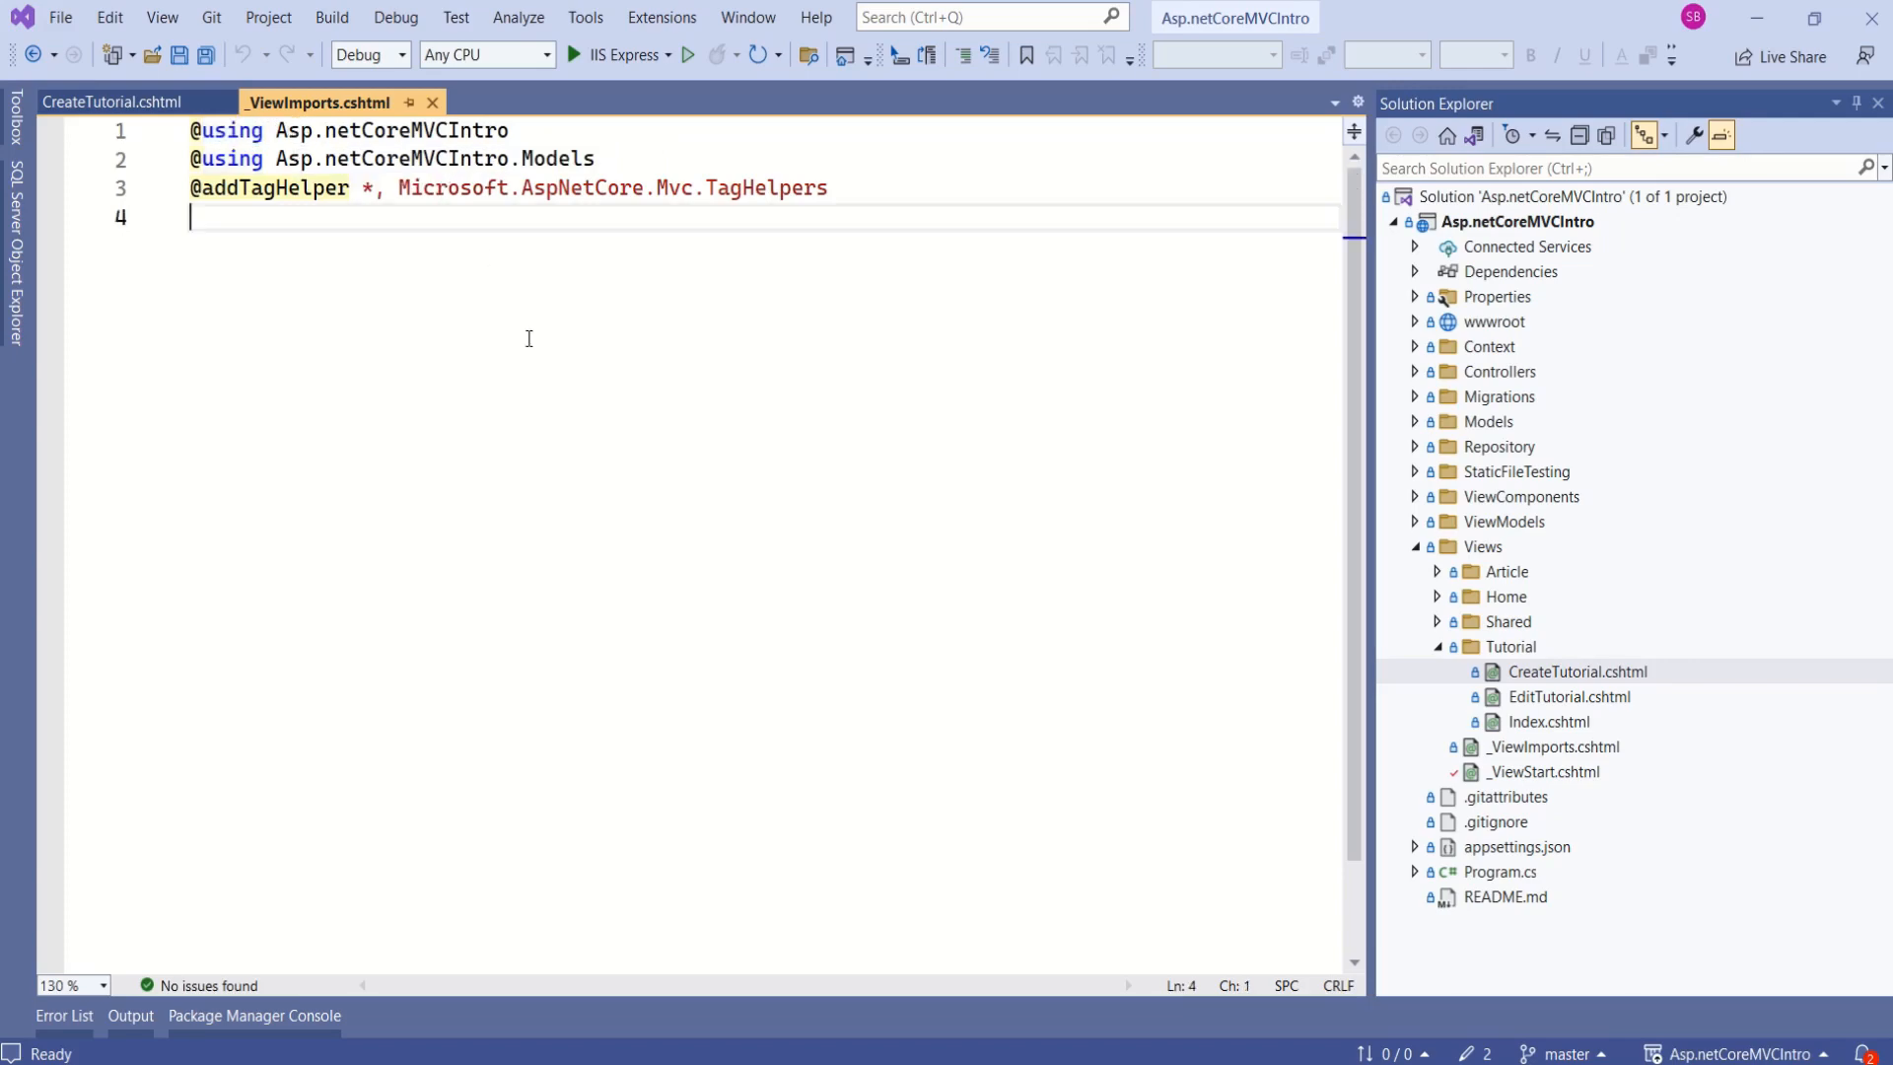
left_click(116, 100)
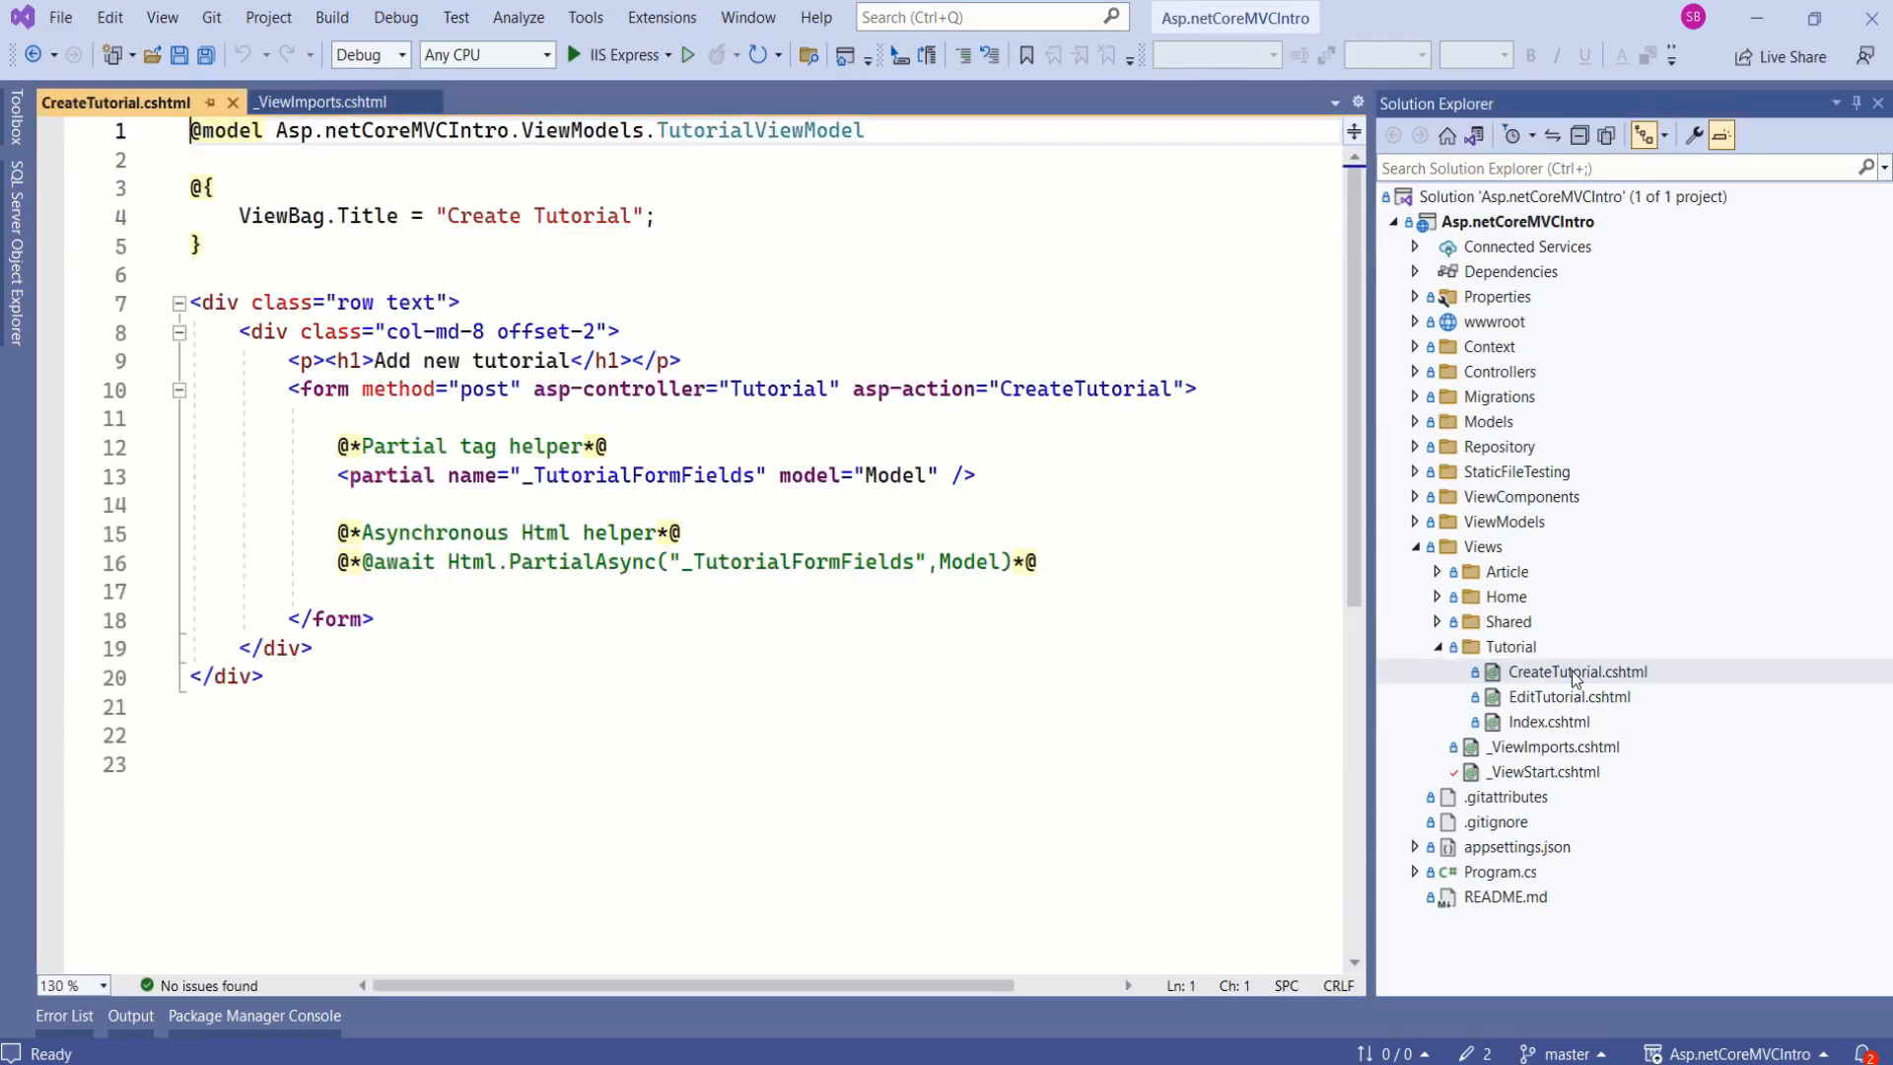
left_click(205, 130)
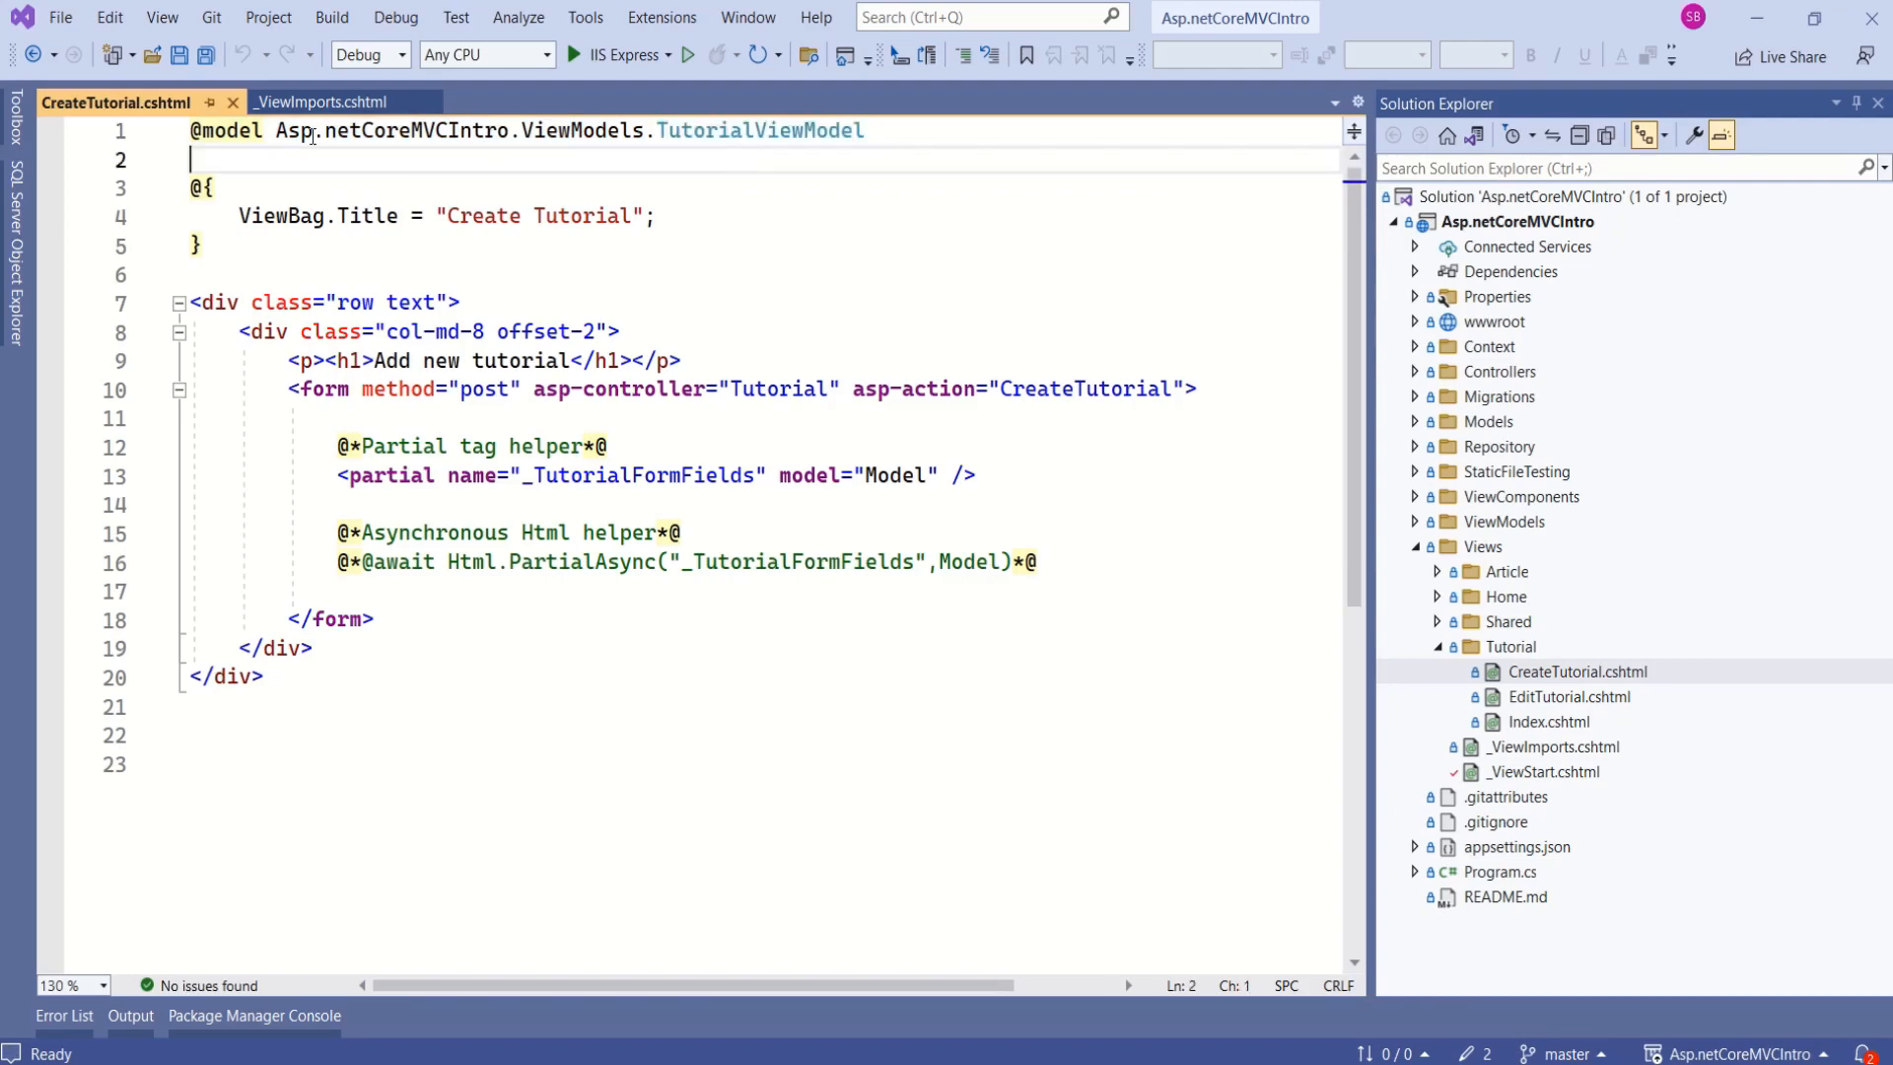
left_click_drag(274, 130, 864, 130)
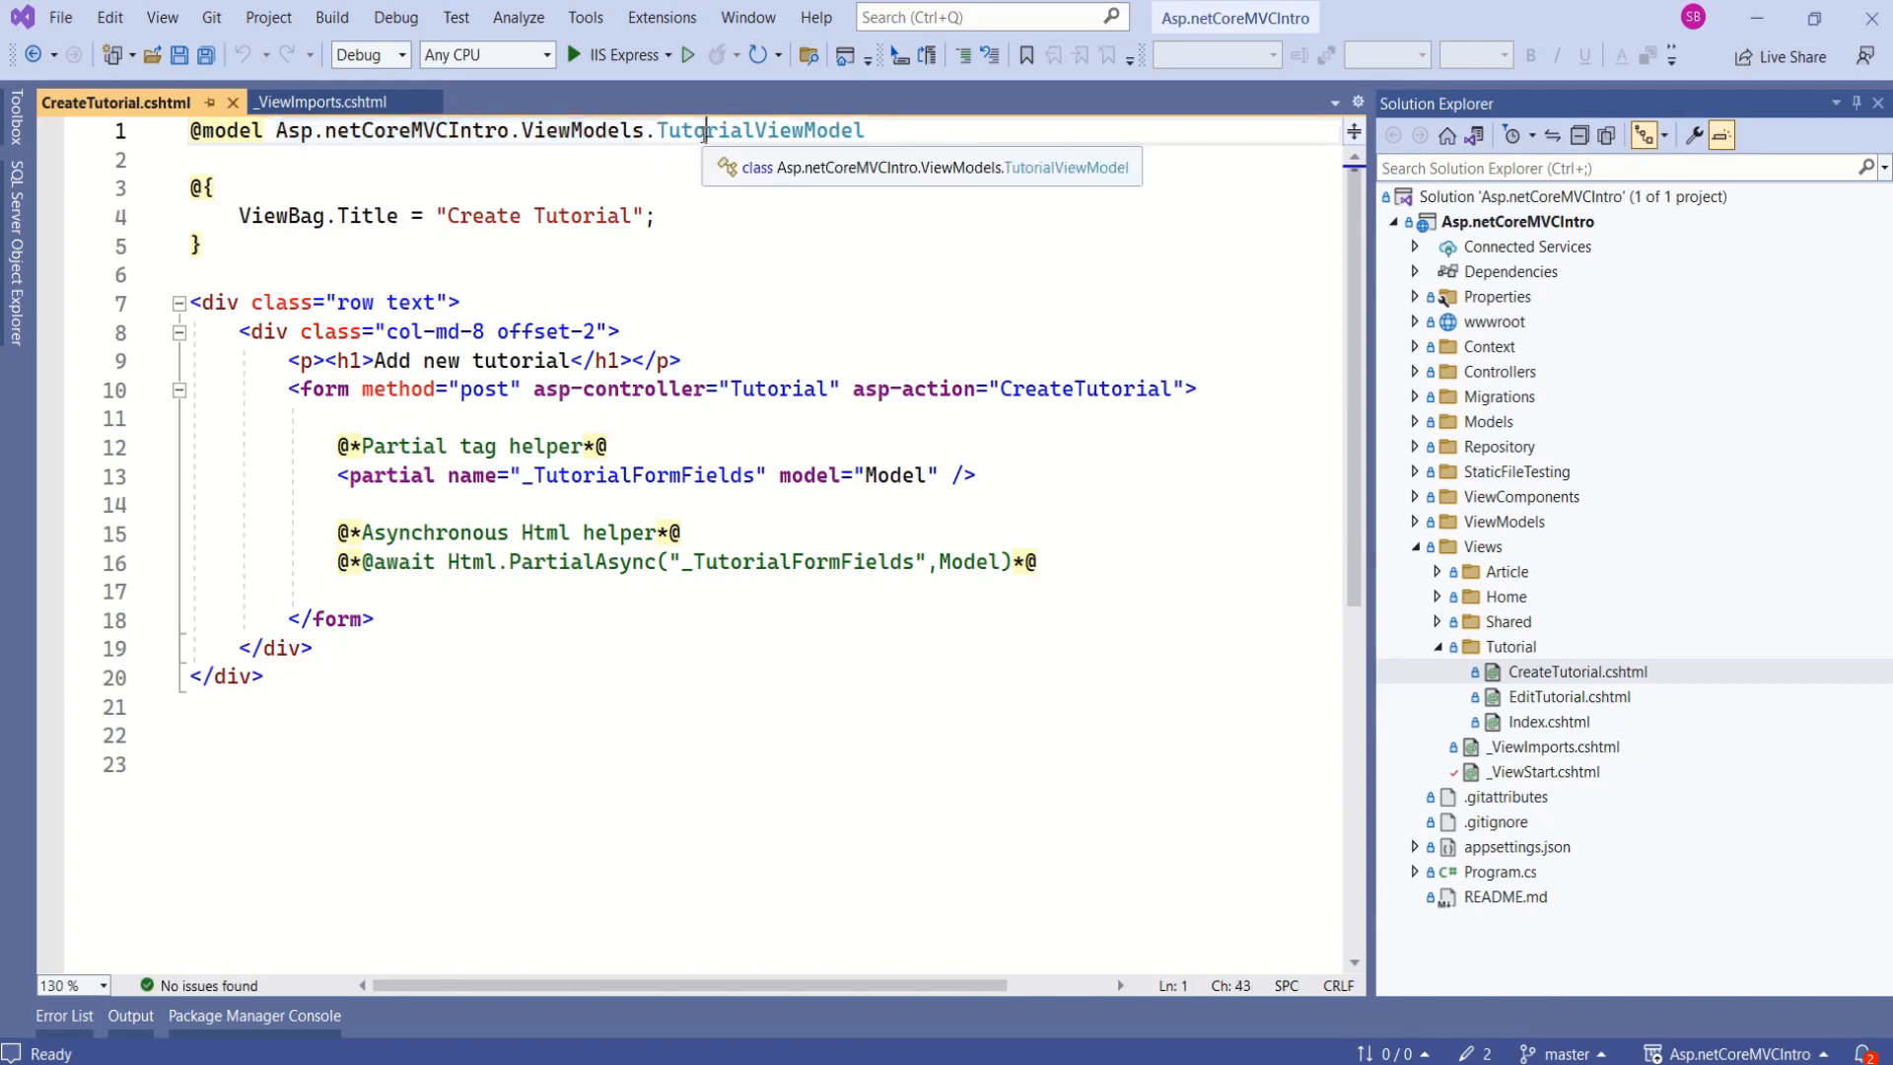
double_click(757, 130)
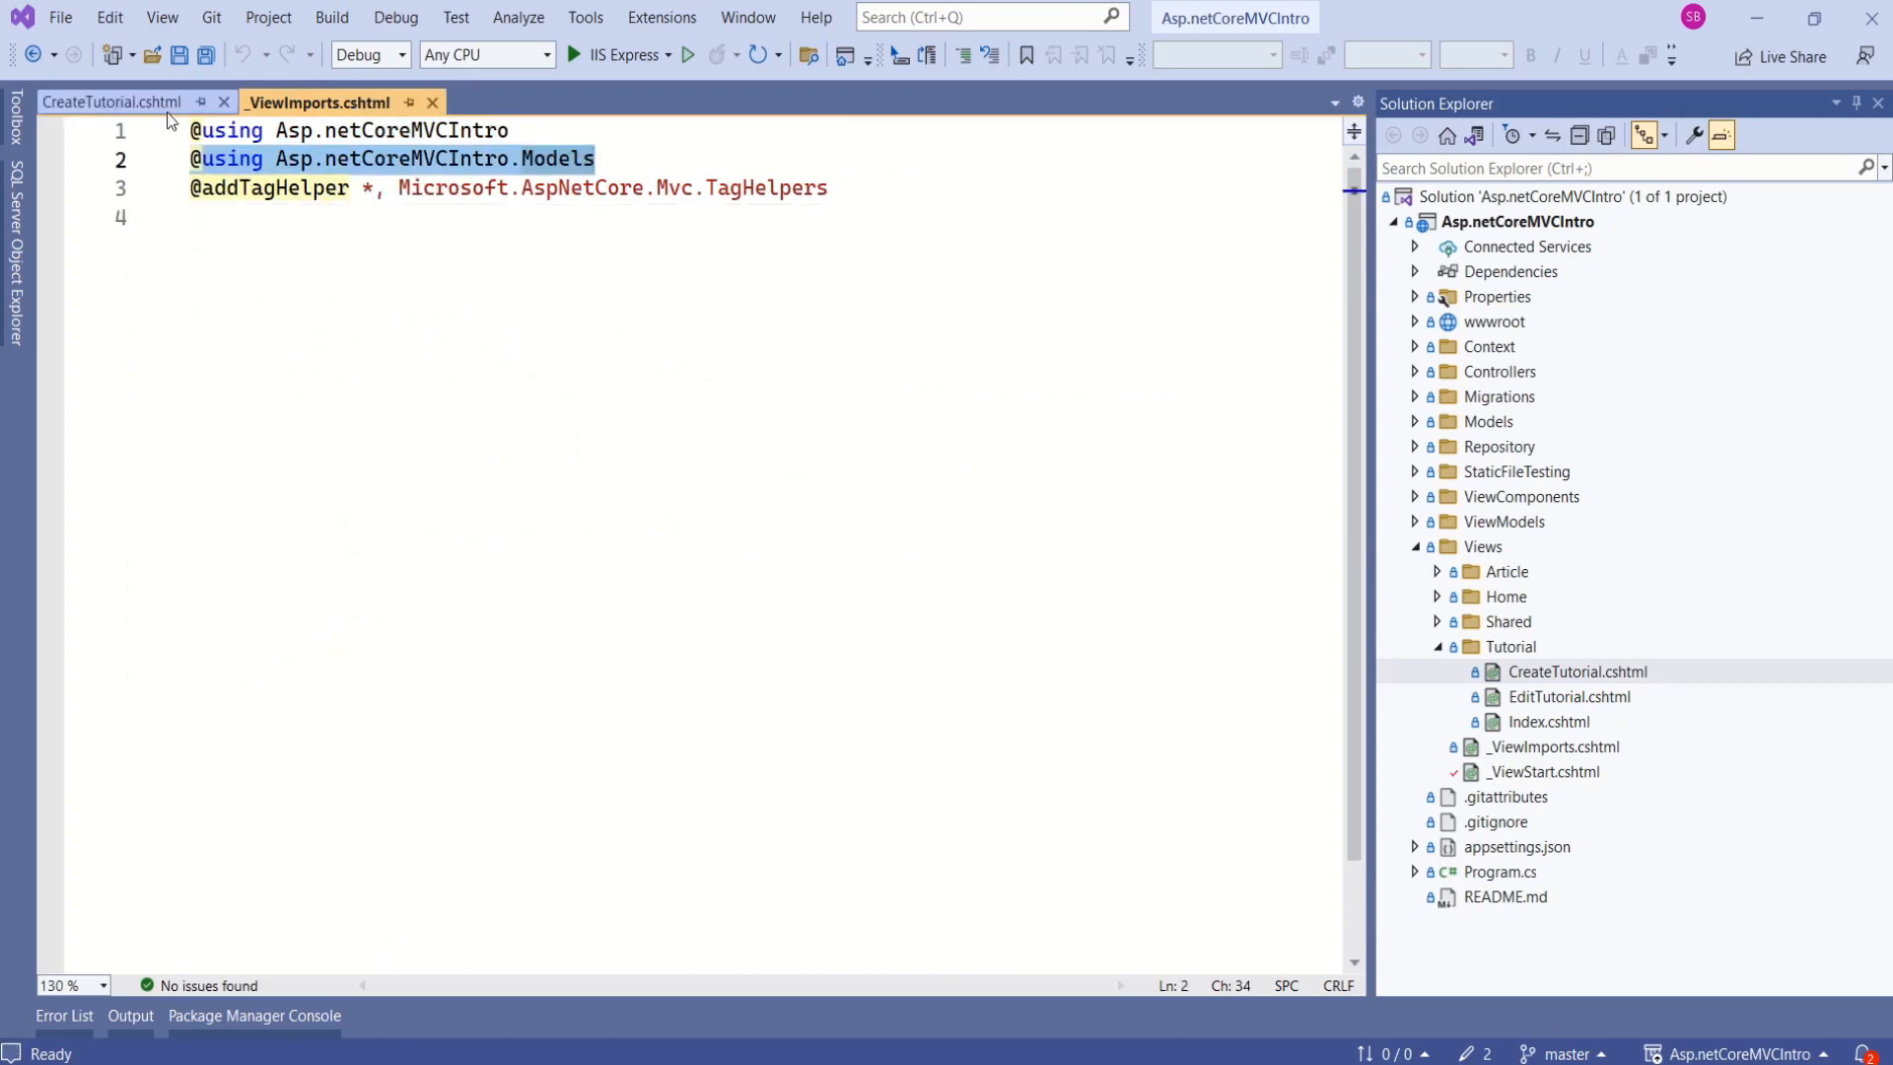
Shorten CreateTutorial's model directive to just TutorialViewModel.
left_click(113, 101)
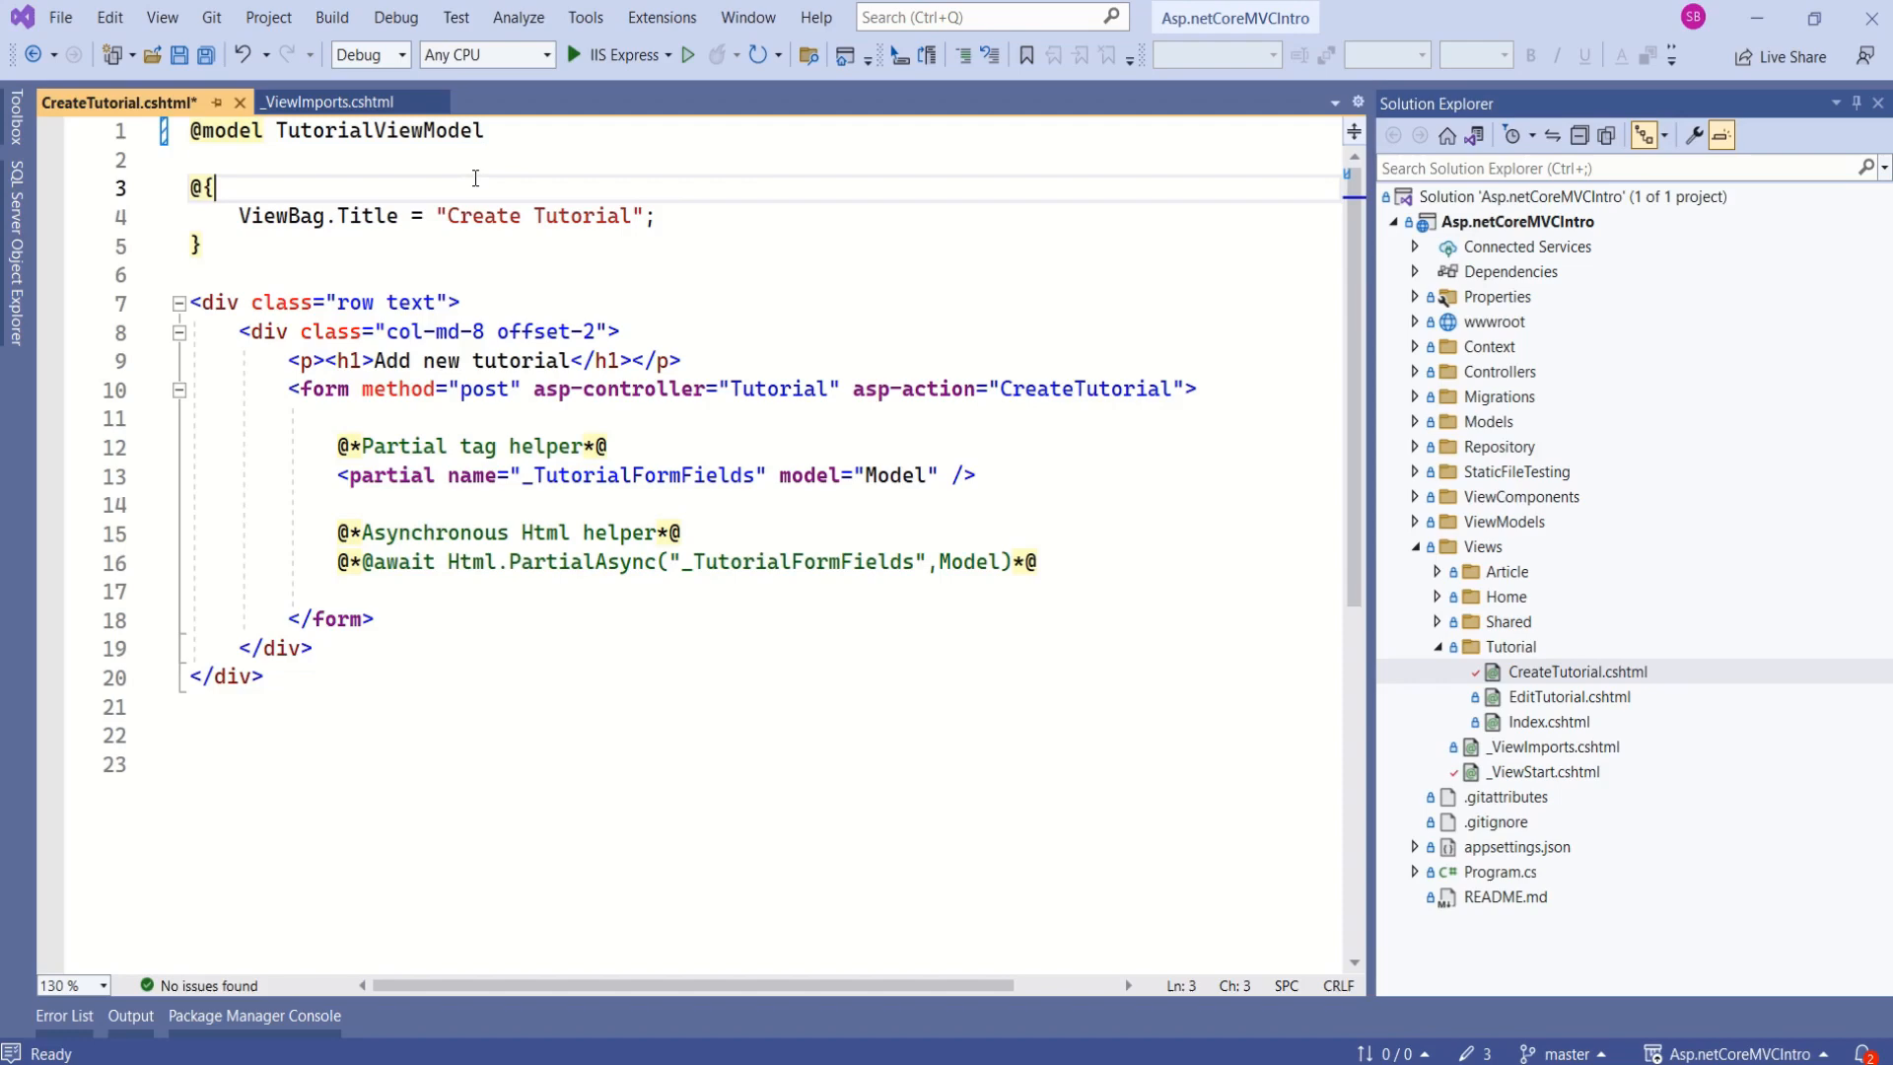
mouse_move(347, 130)
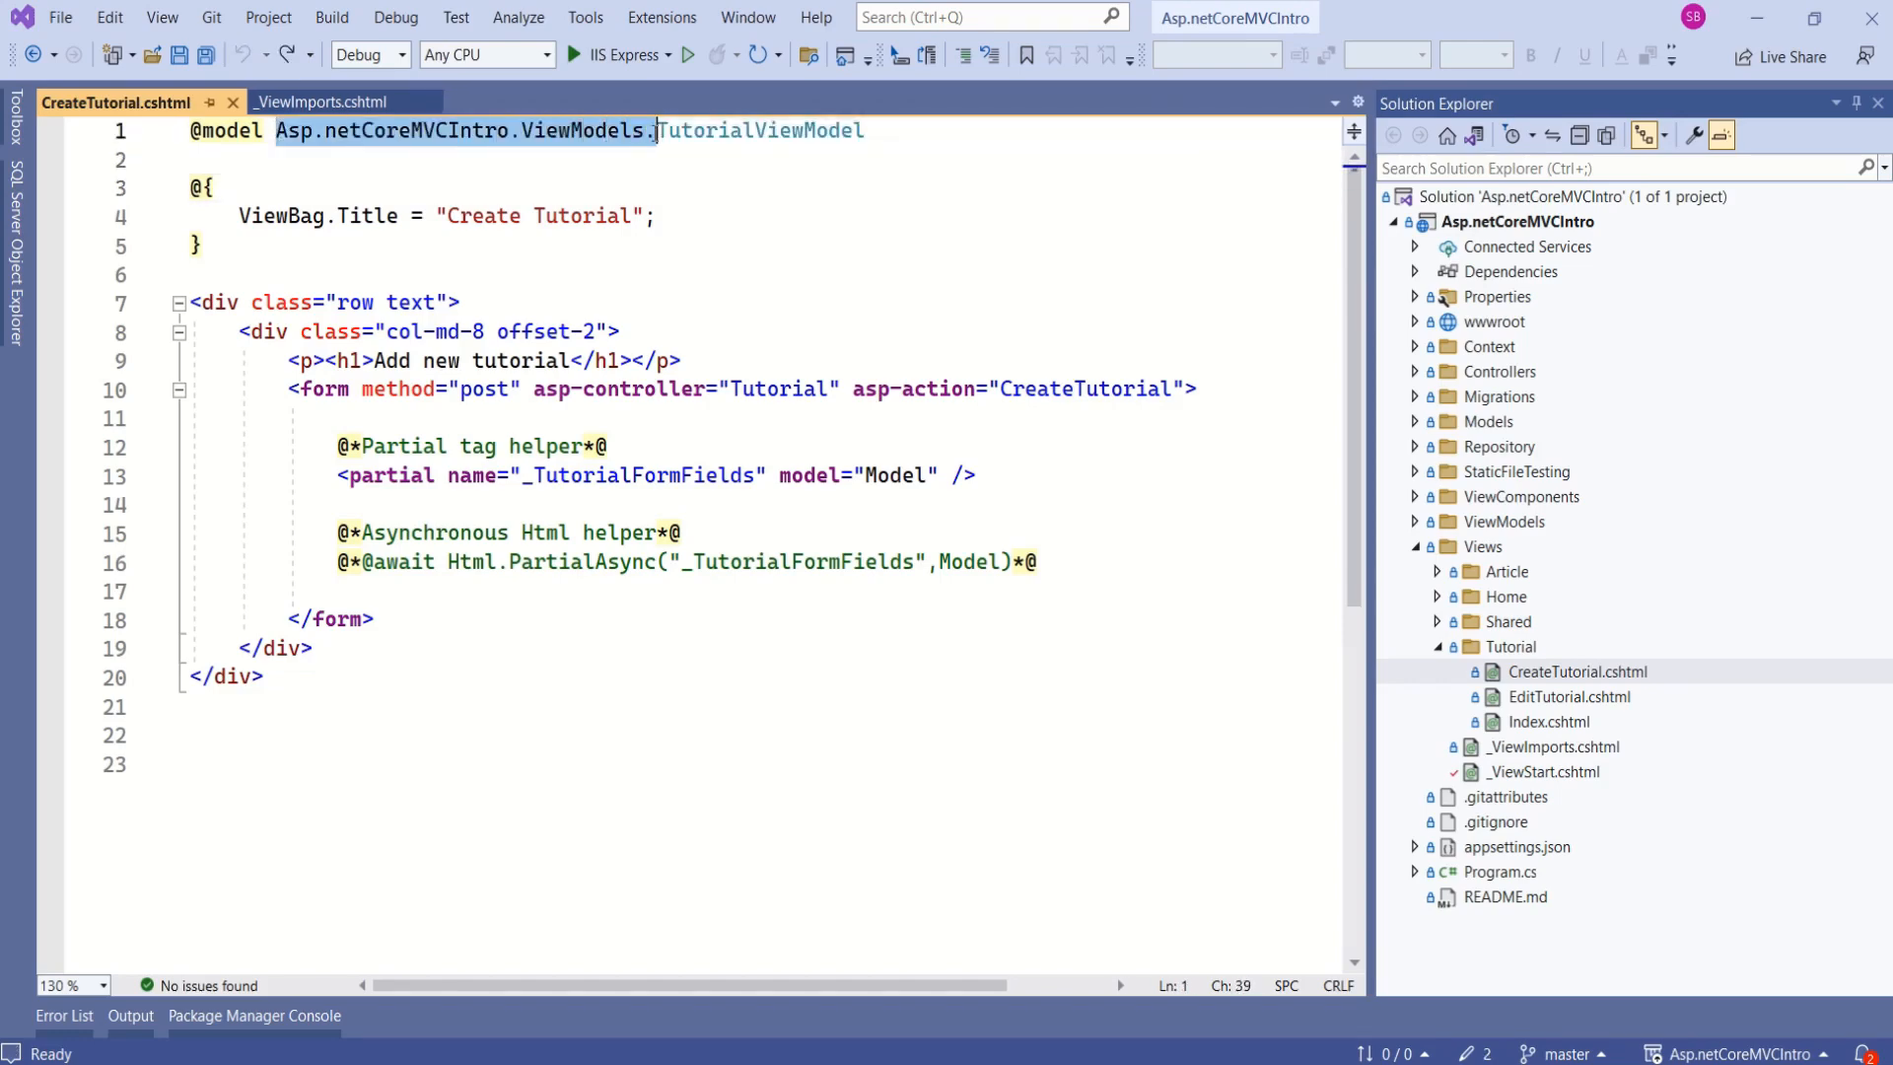
key("Delete")
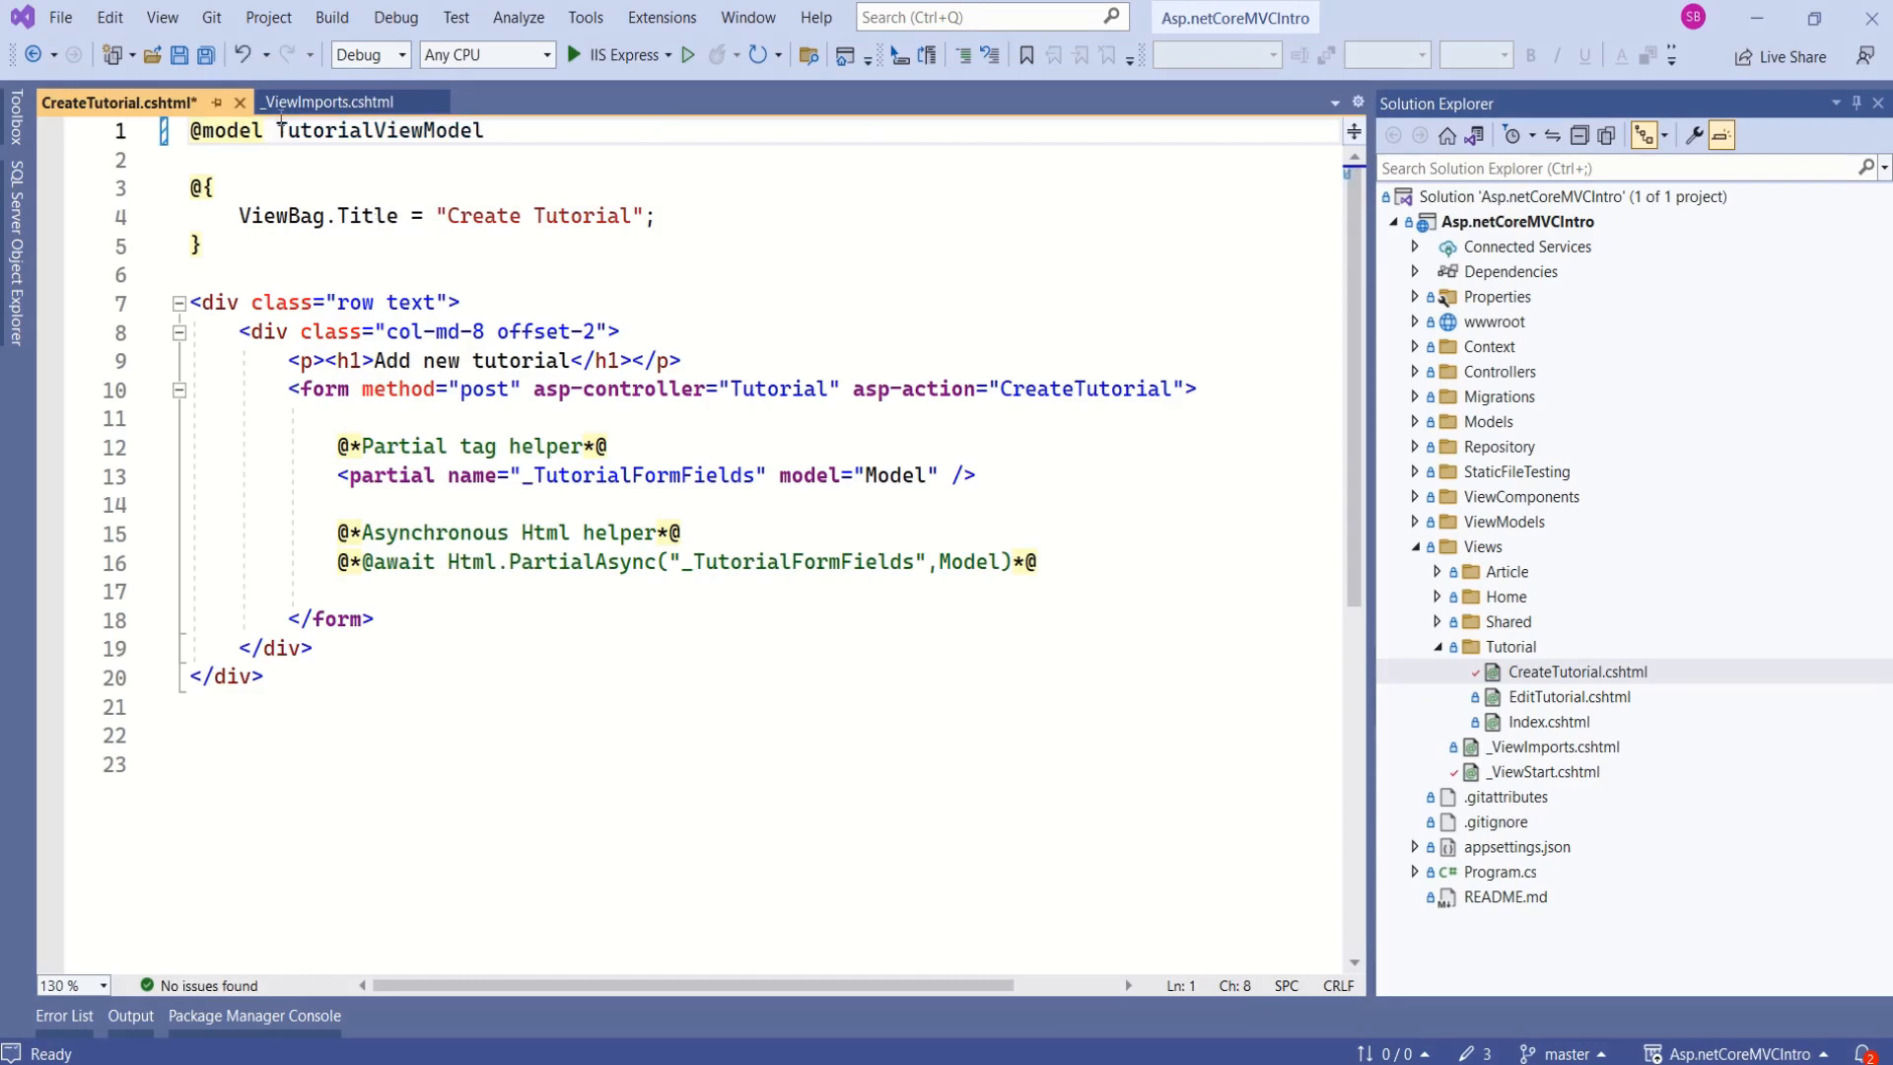
left_click(329, 100)
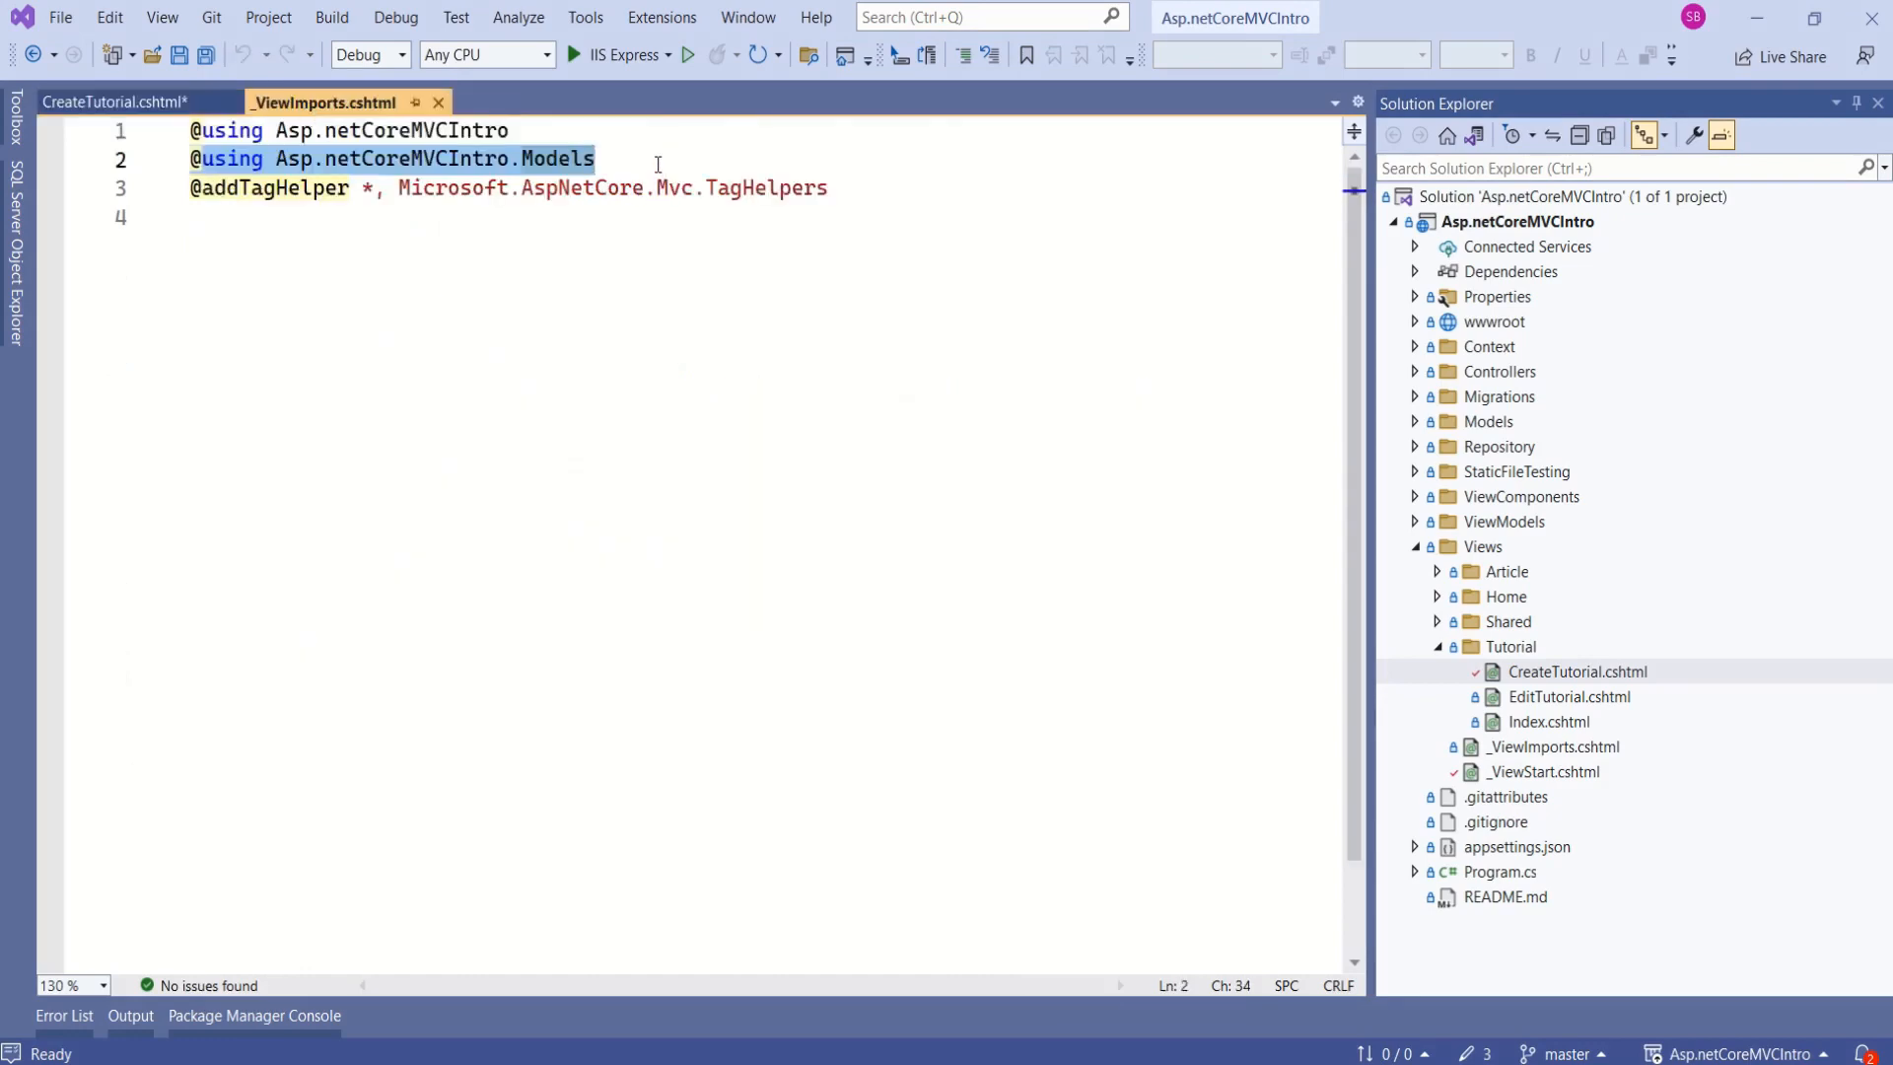
type("@")
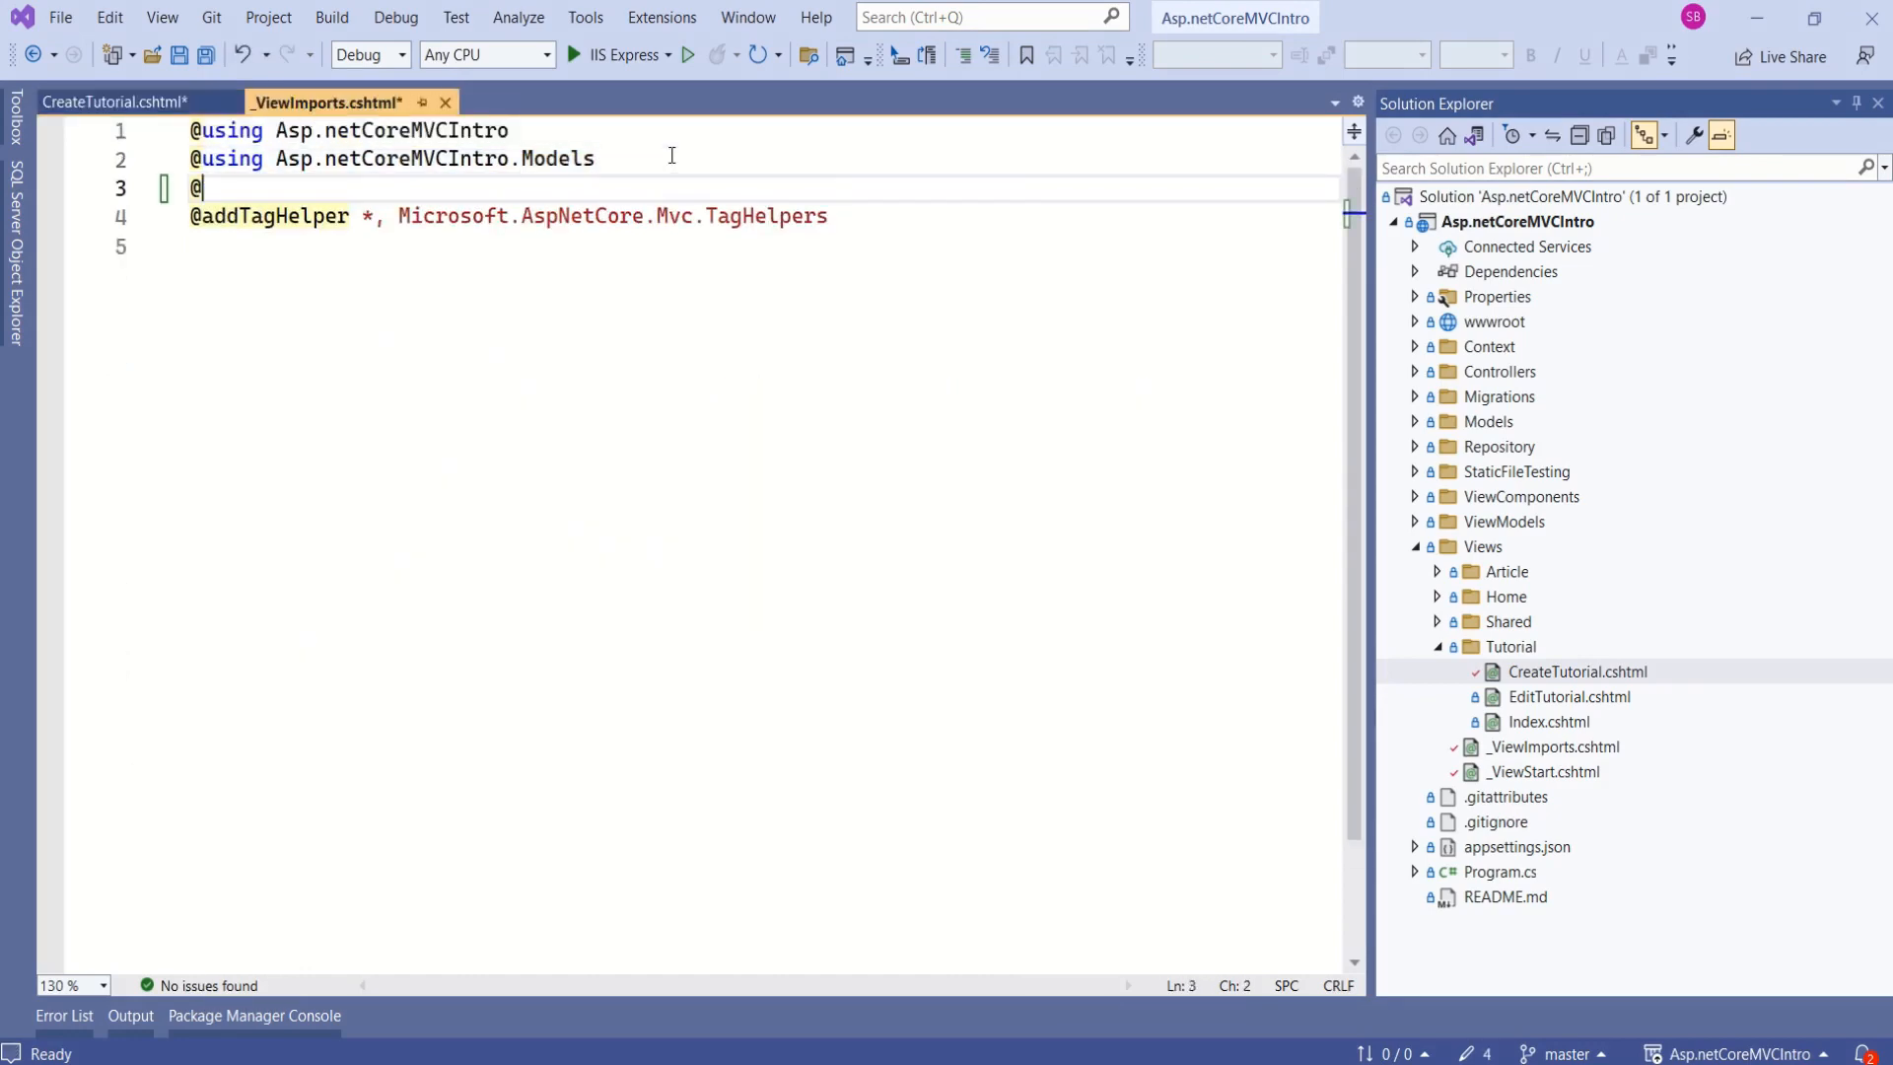
type("using")
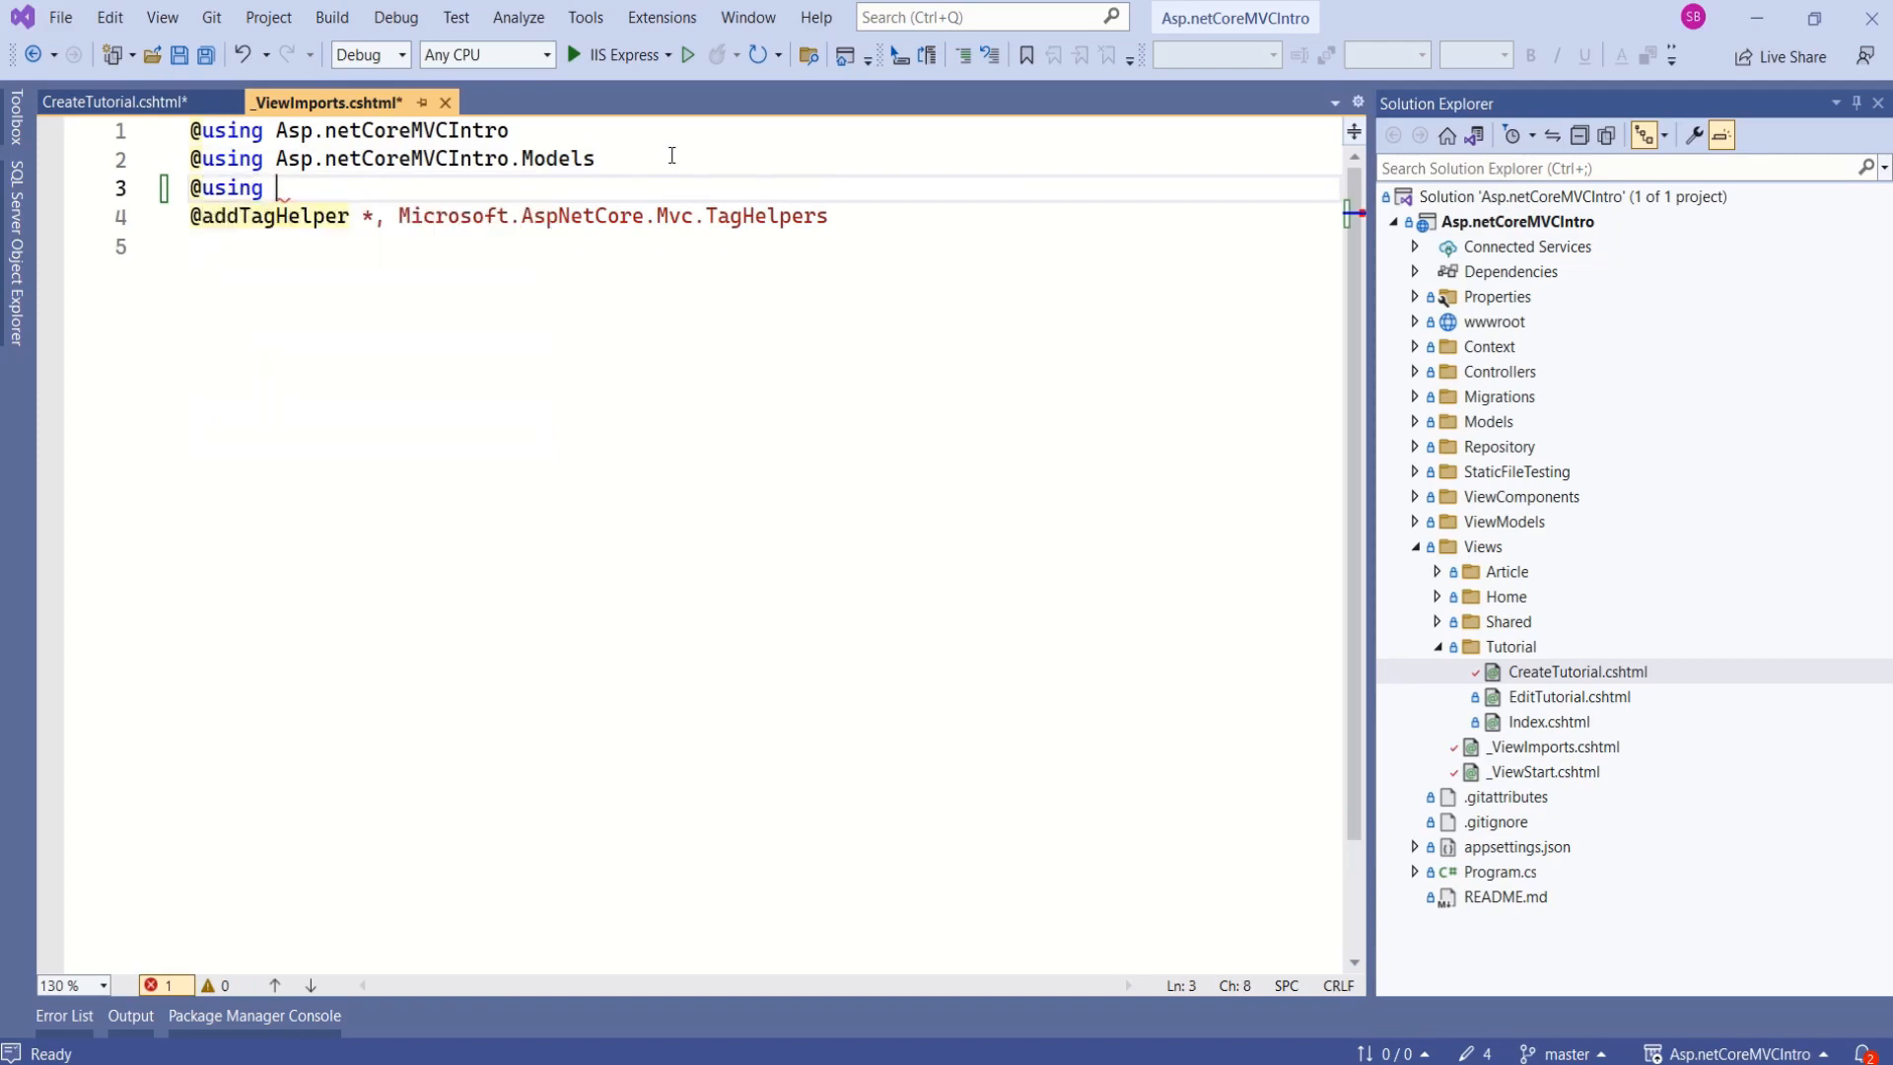
type("Asp.netCoreMVCIntro.ViewModels.")
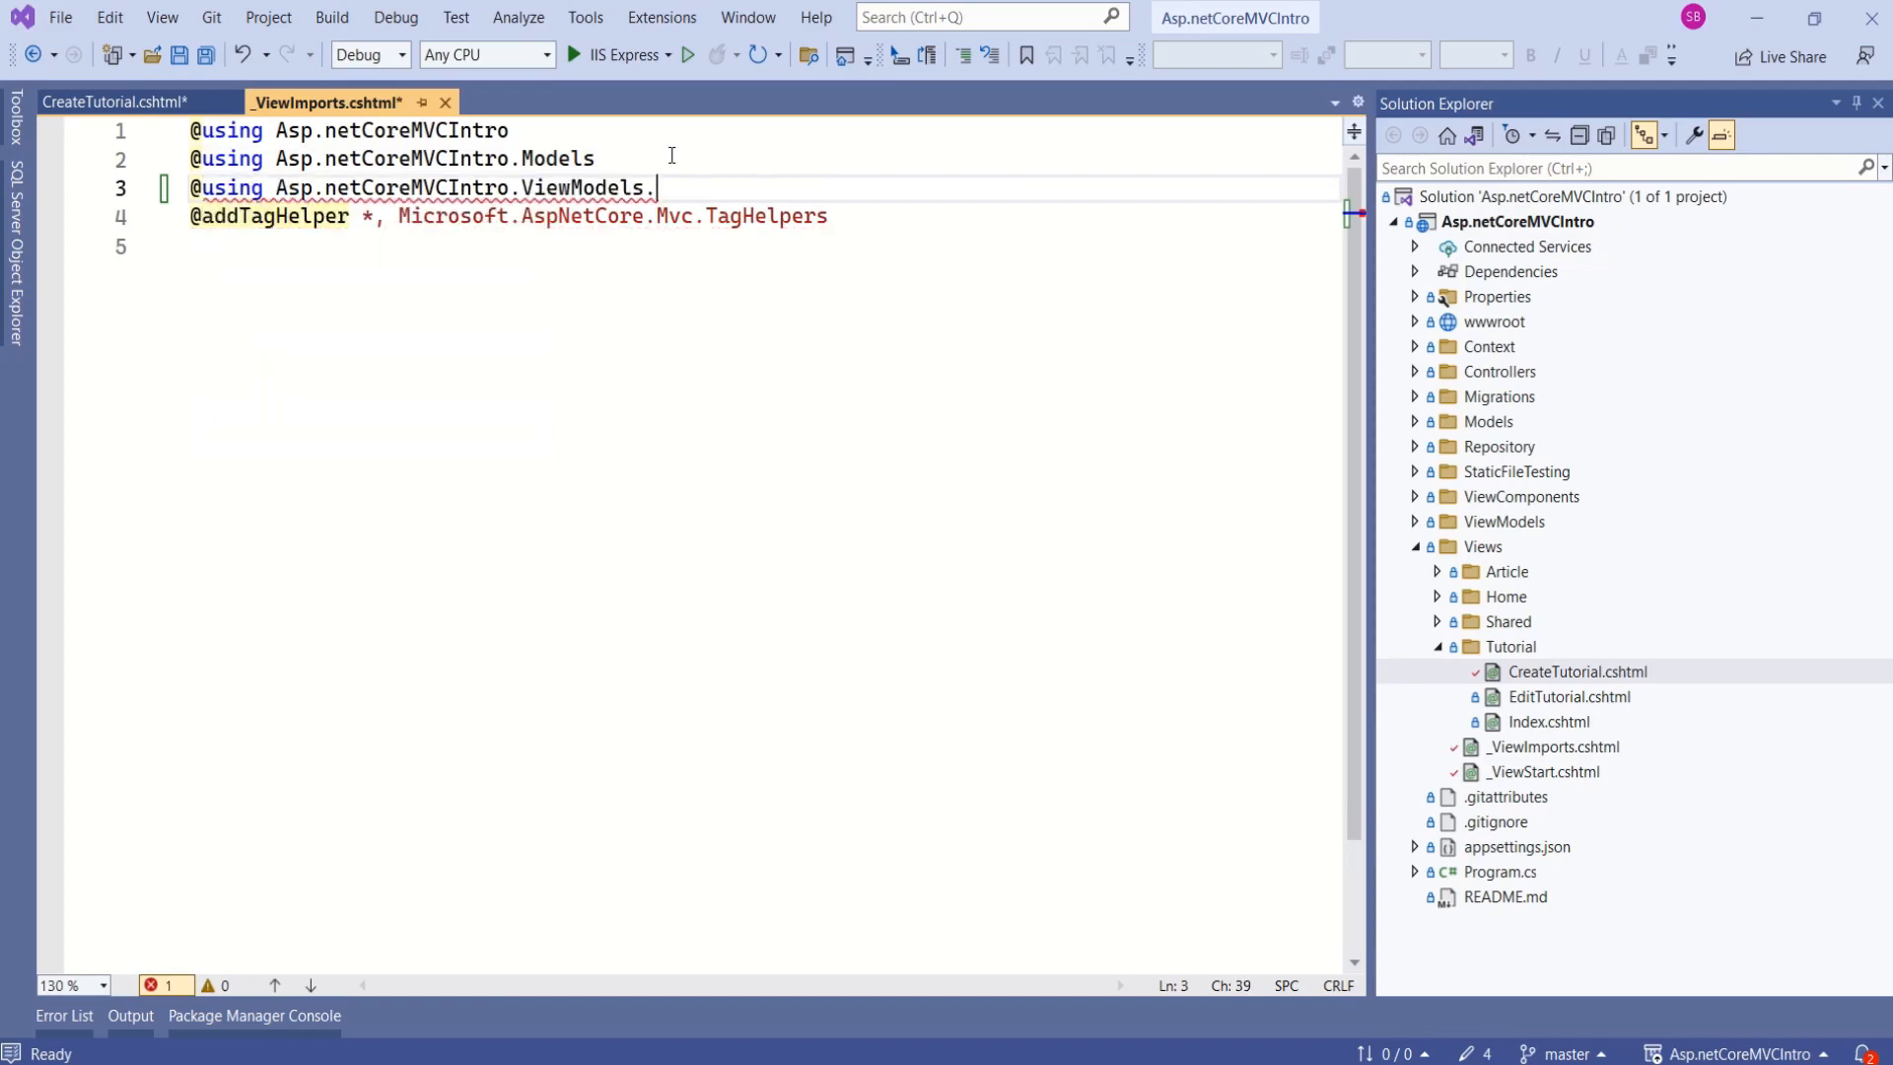
left_click(116, 100)
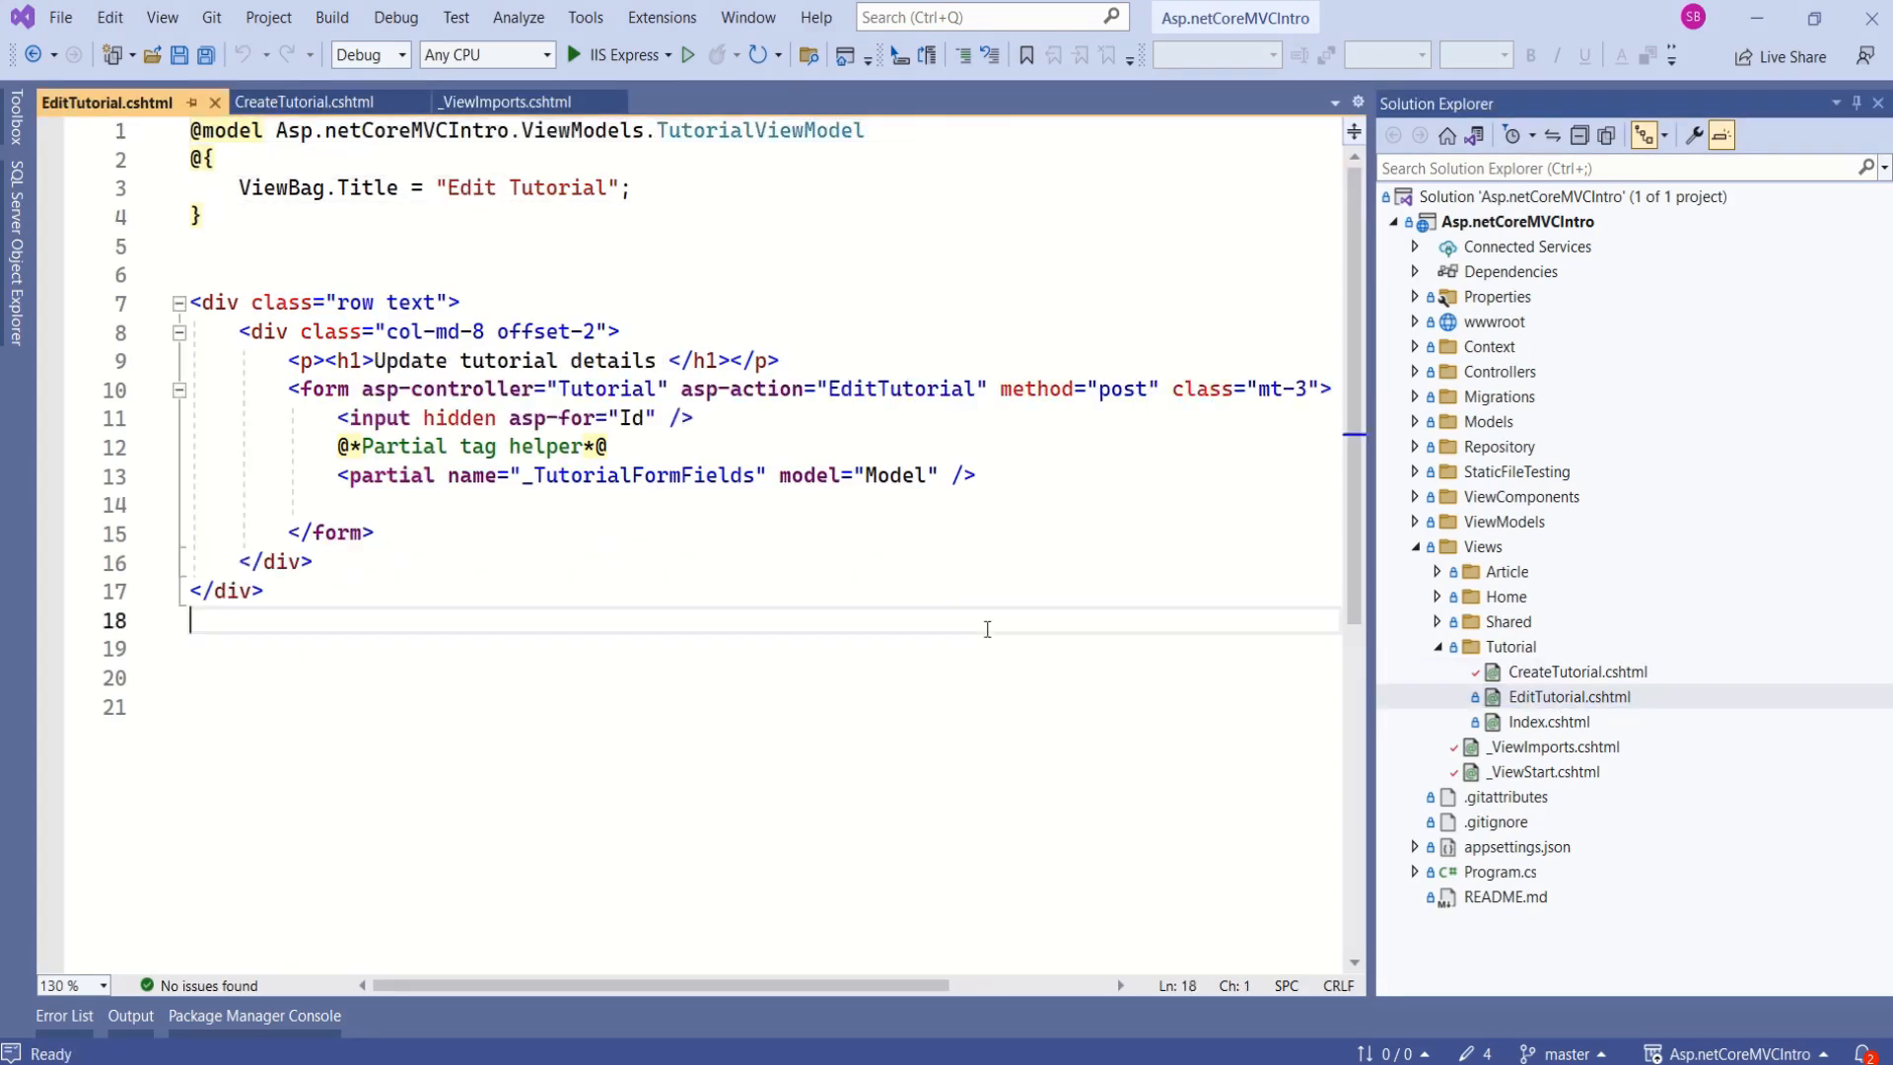
double_click(759, 130)
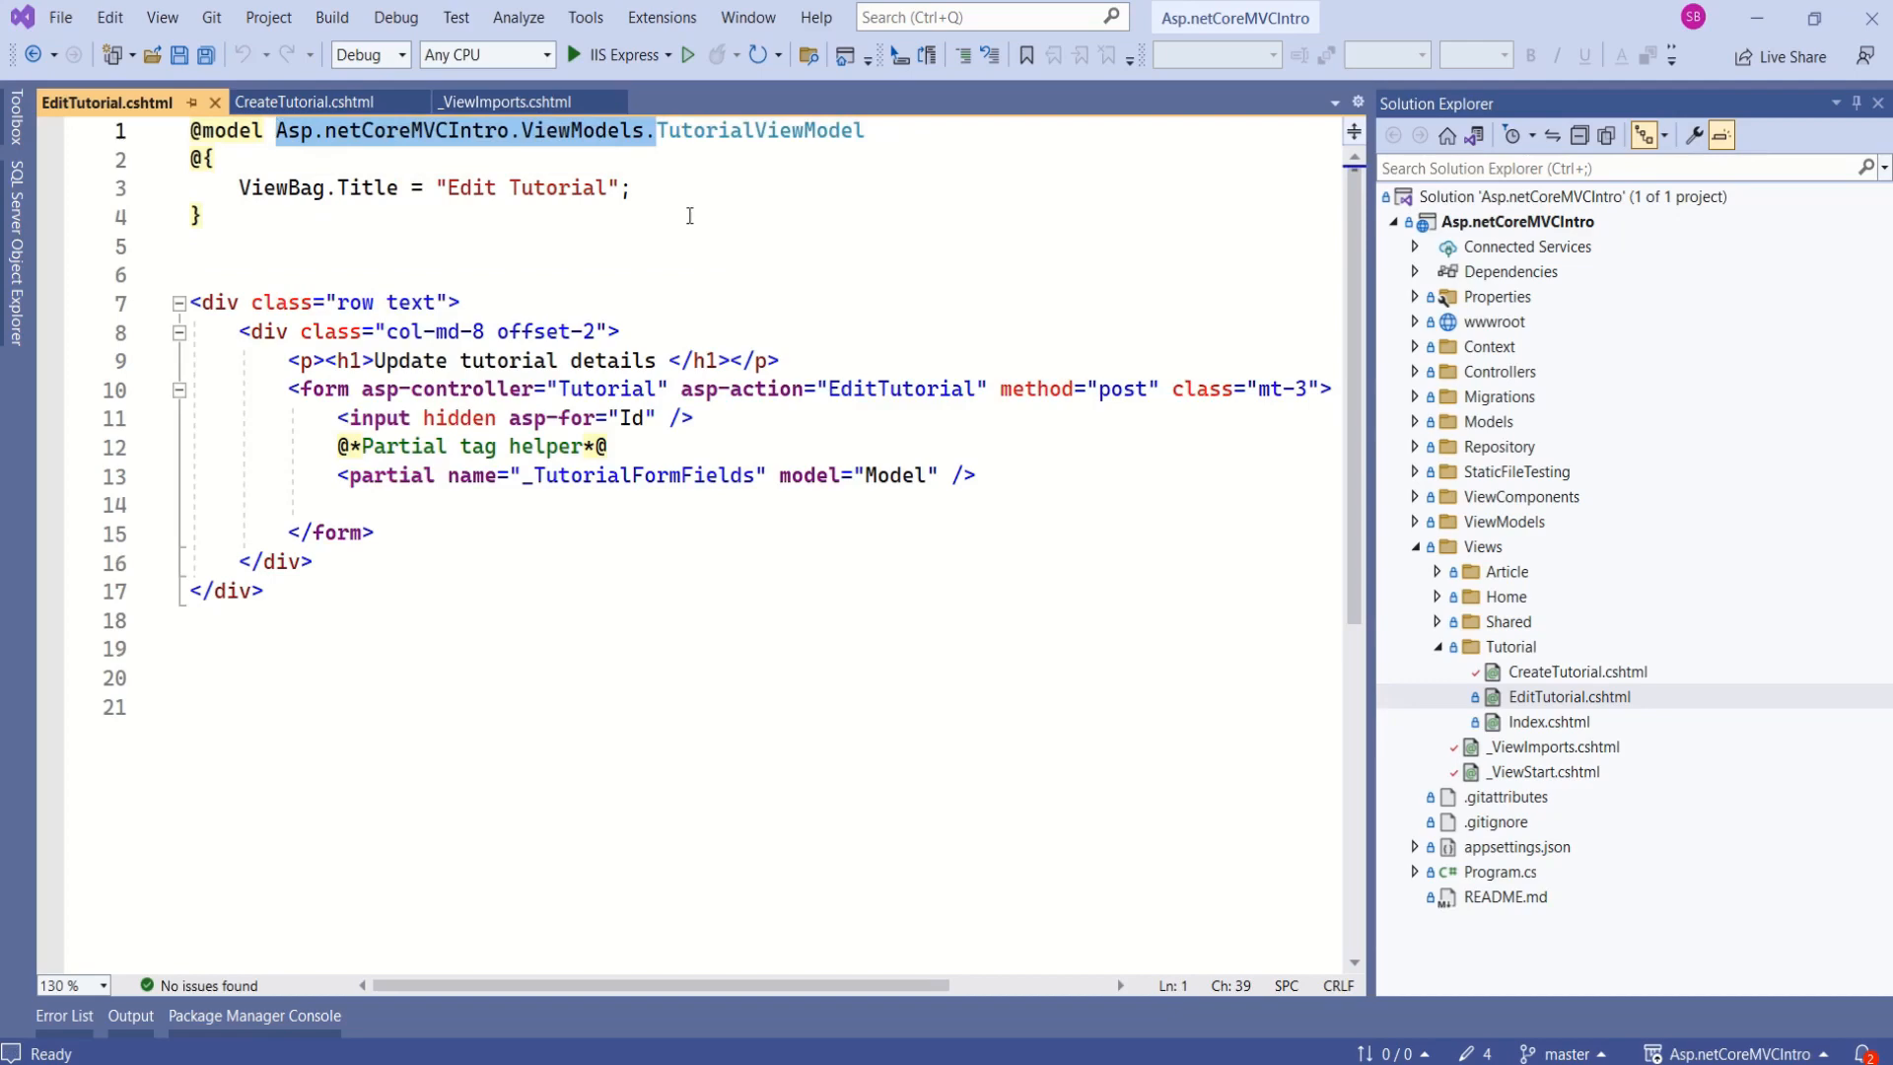
left_click(503, 101)
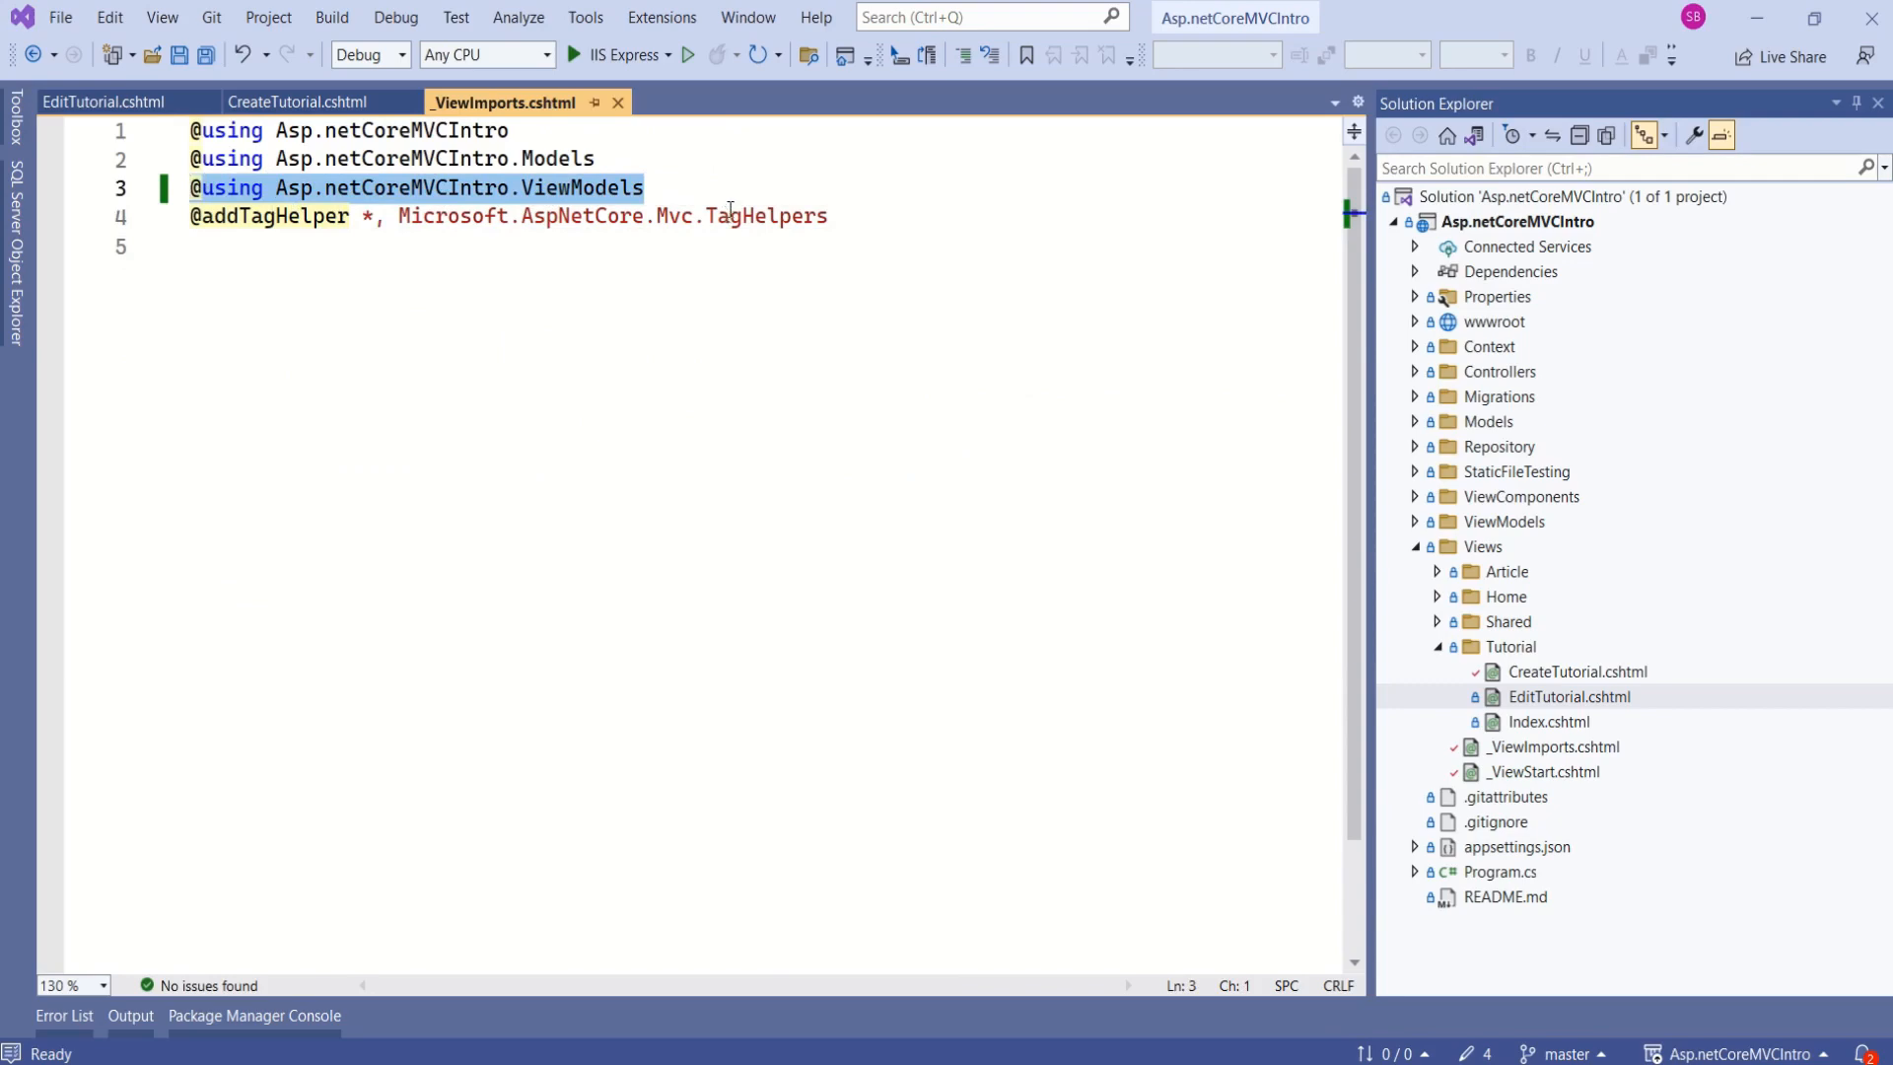
left_click(108, 101)
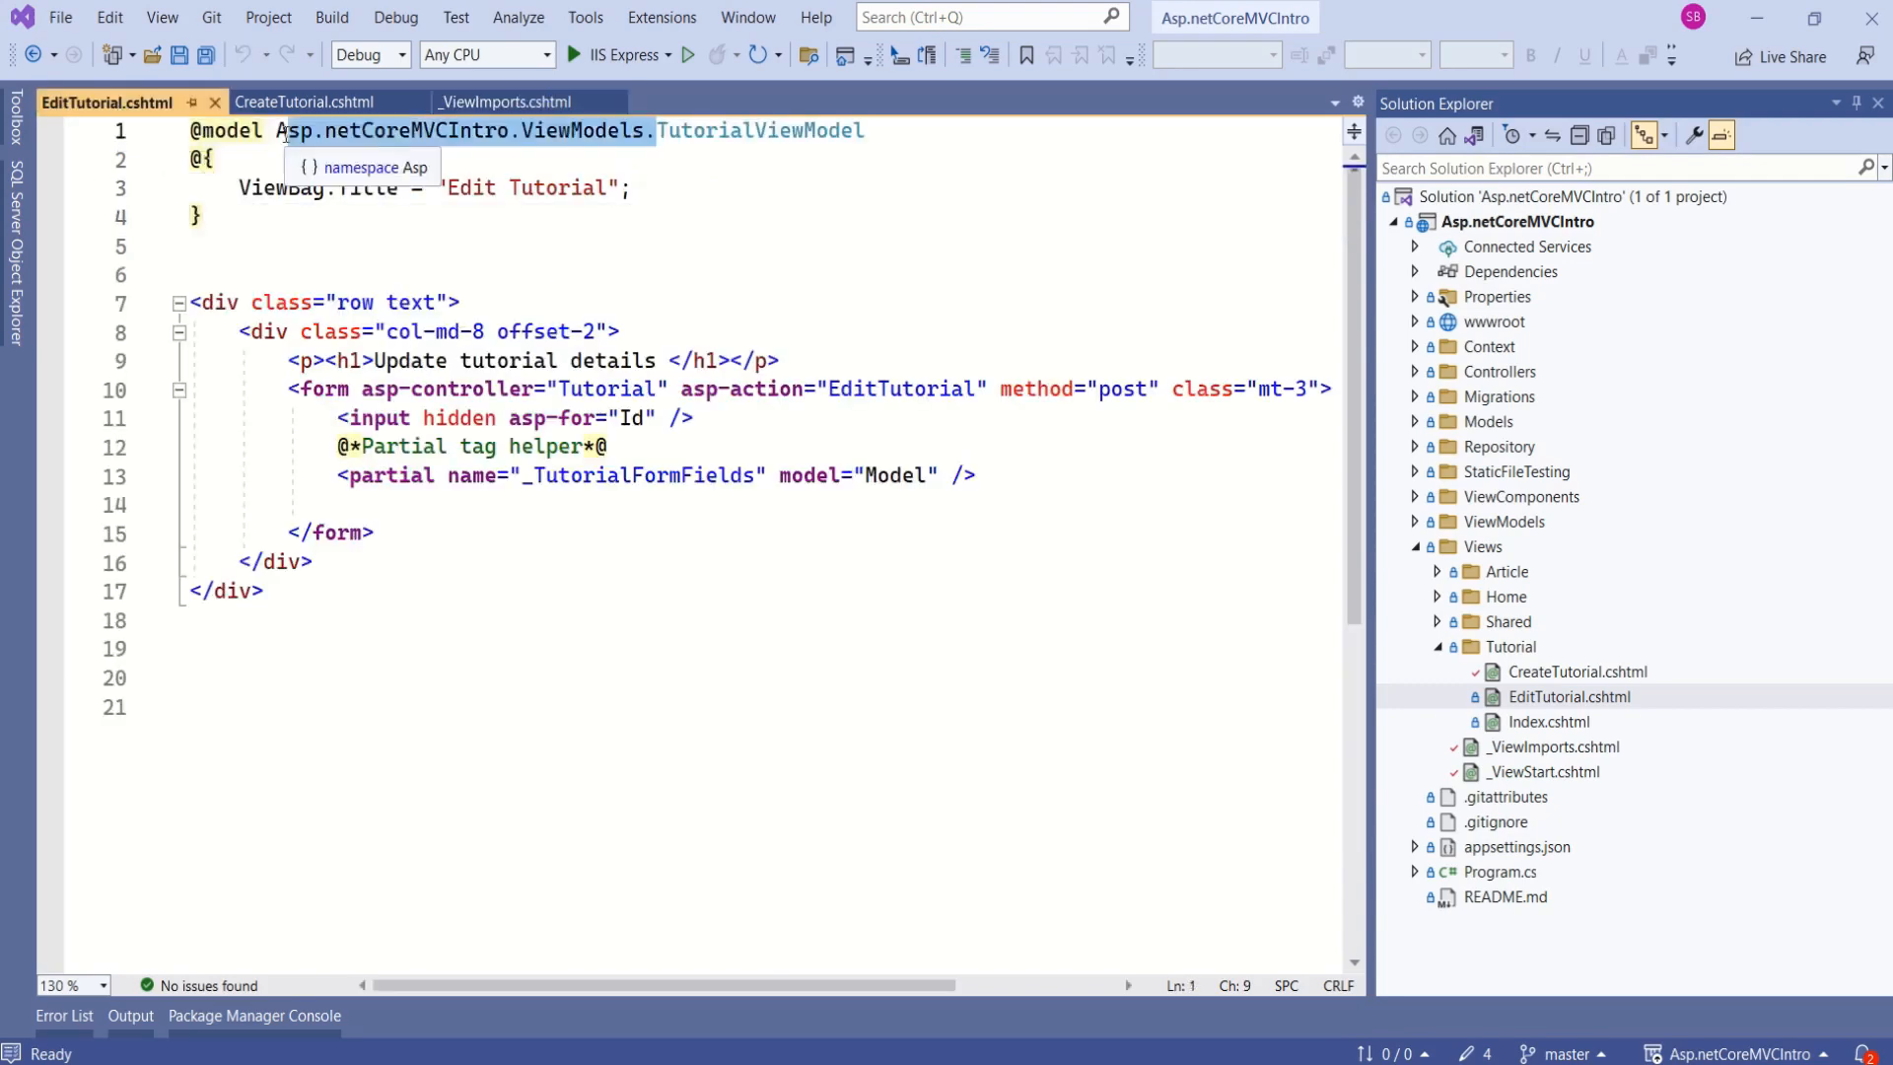
key("Delete")
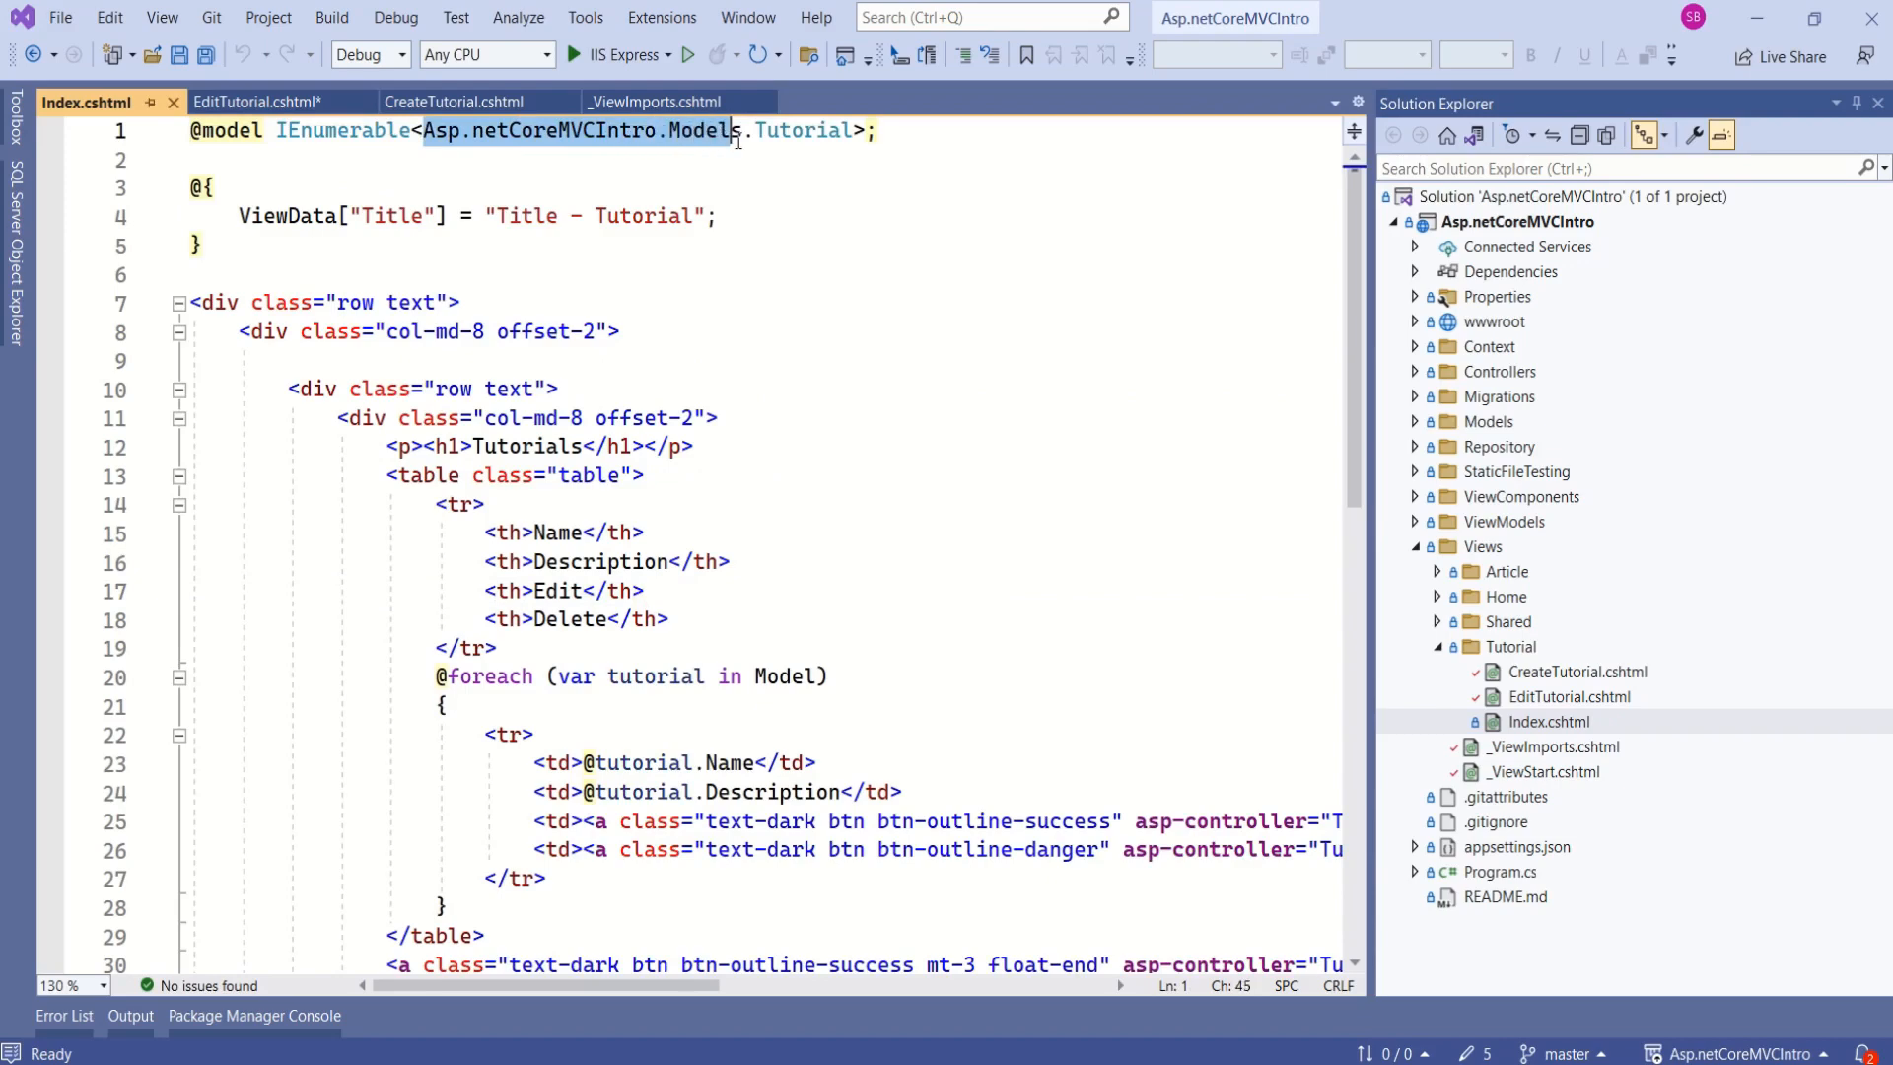
Shorten Index.cshtml's model to IEnumerable<Tutorial> and return to _ViewImports.cshtml.
left_click(751, 130)
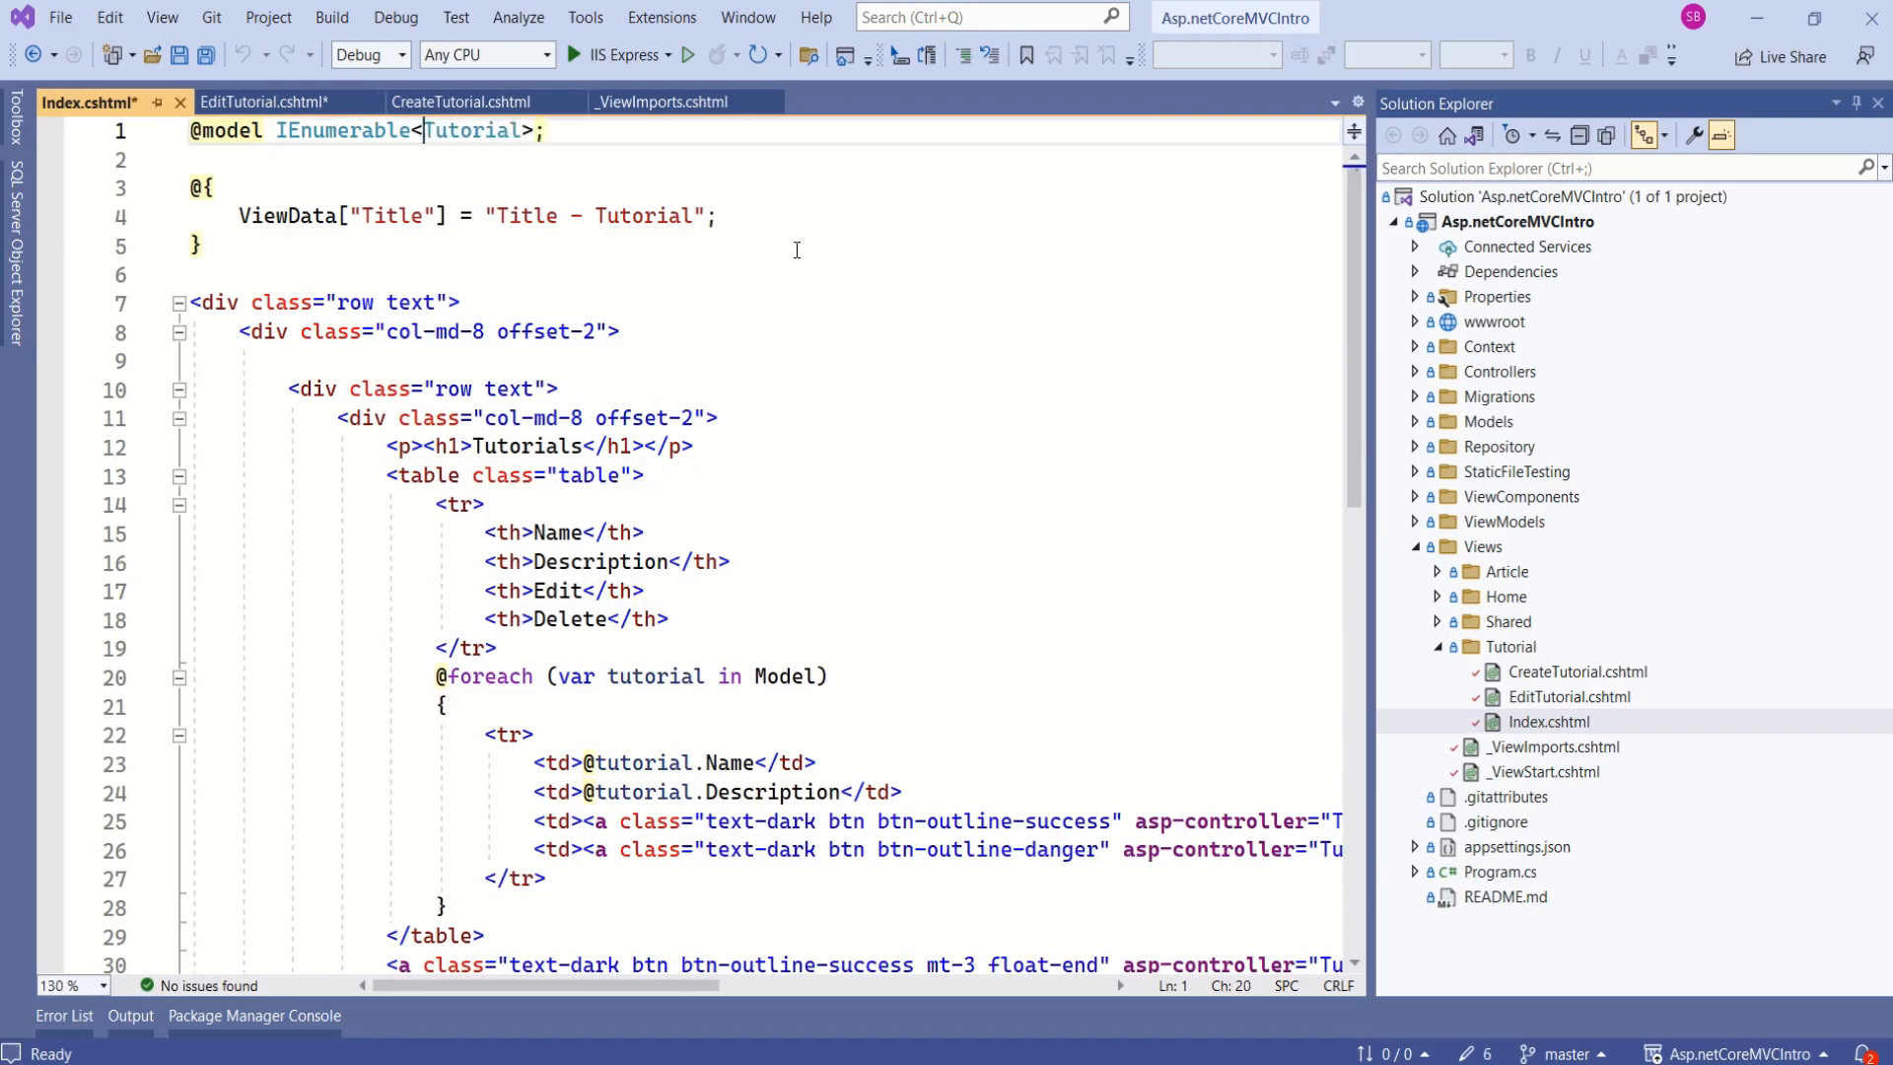
left_click(663, 100)
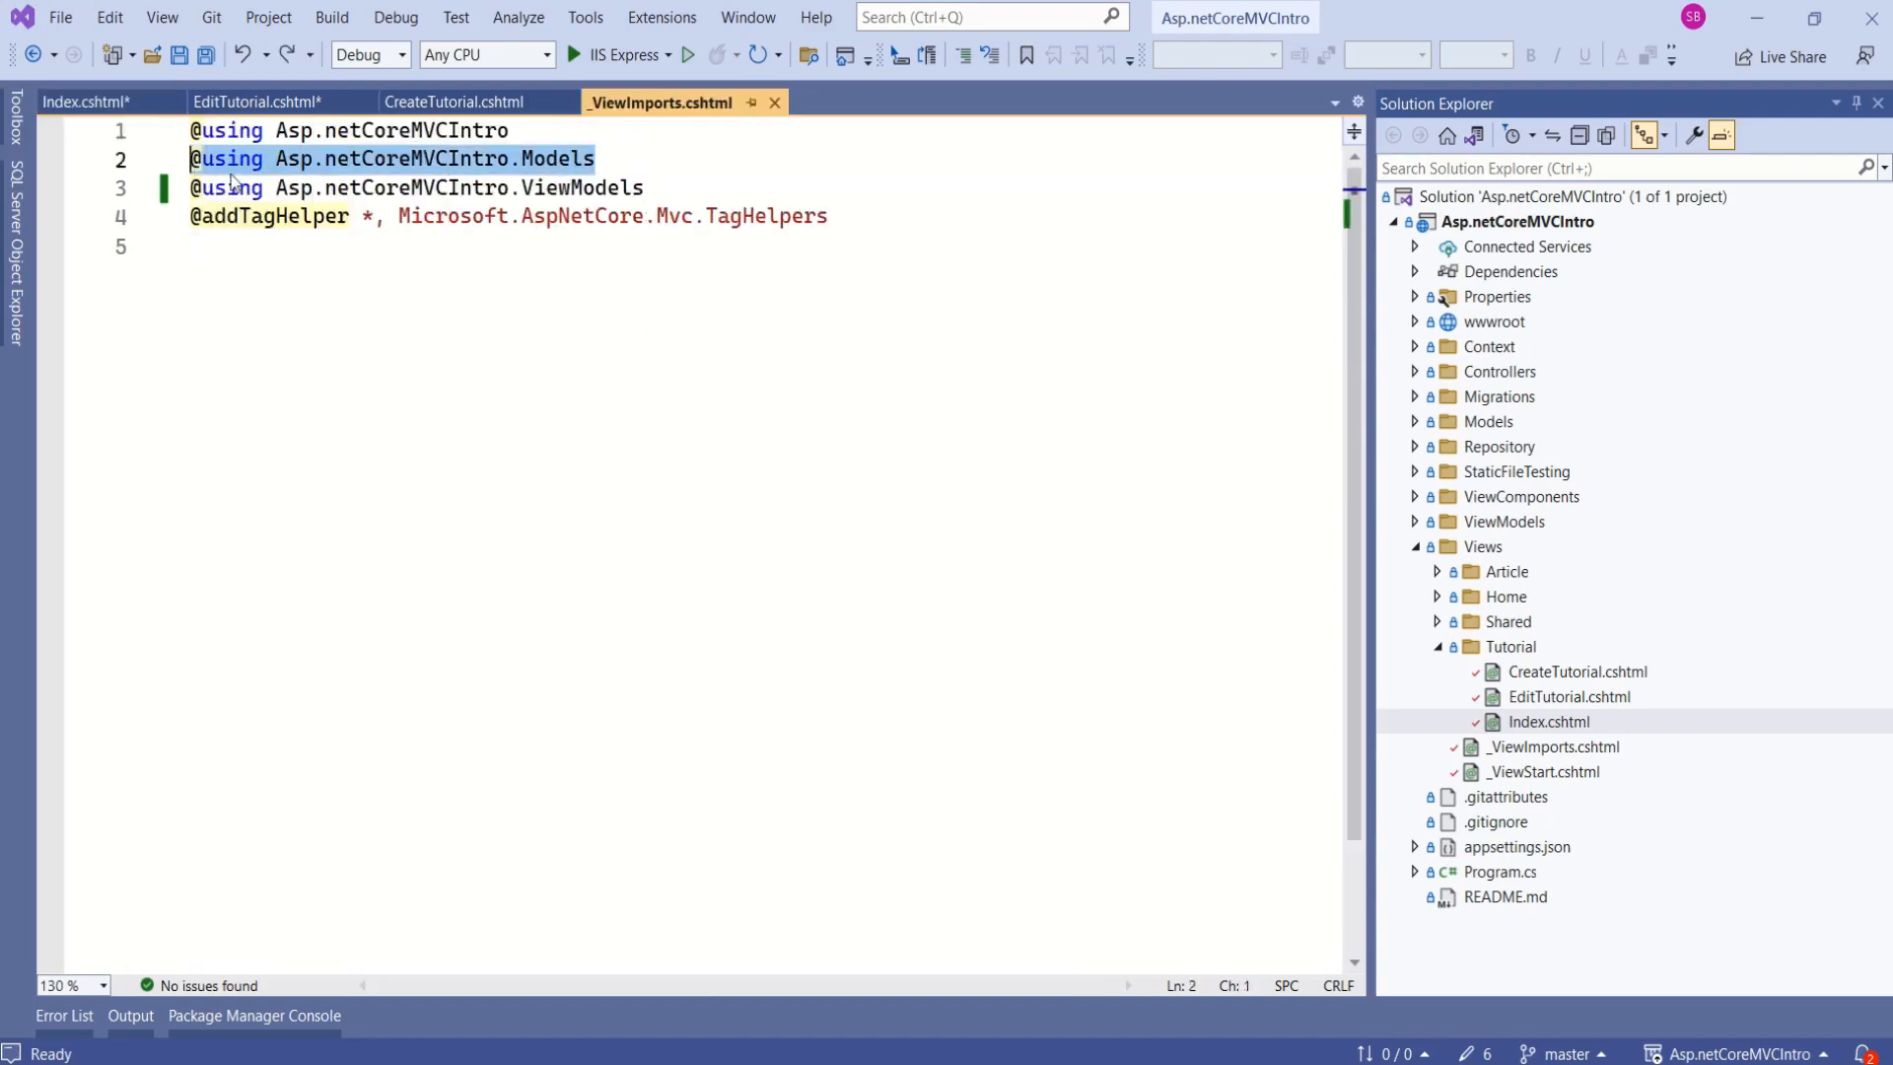